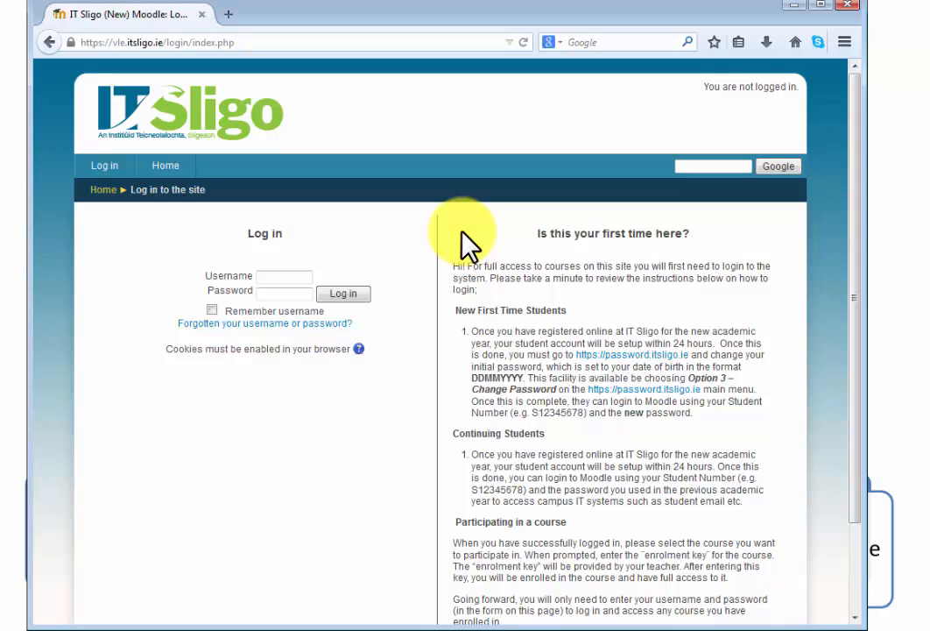
Follow the password.itsligo.ie link from the login instructions to the Change Password form
double_click(491, 378)
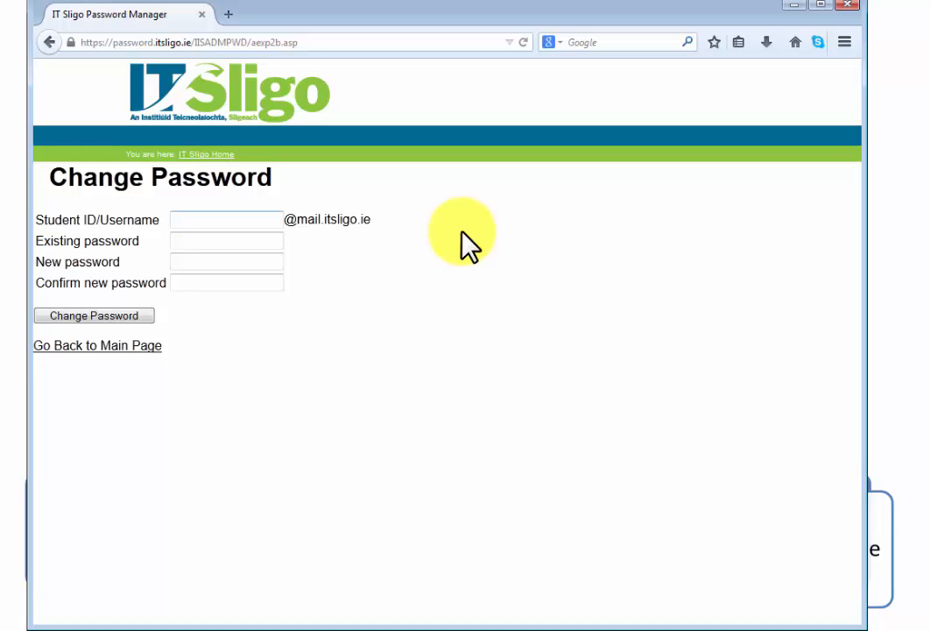
Enter student ID s01234567 and the existing password in the Change Password form
text(s)
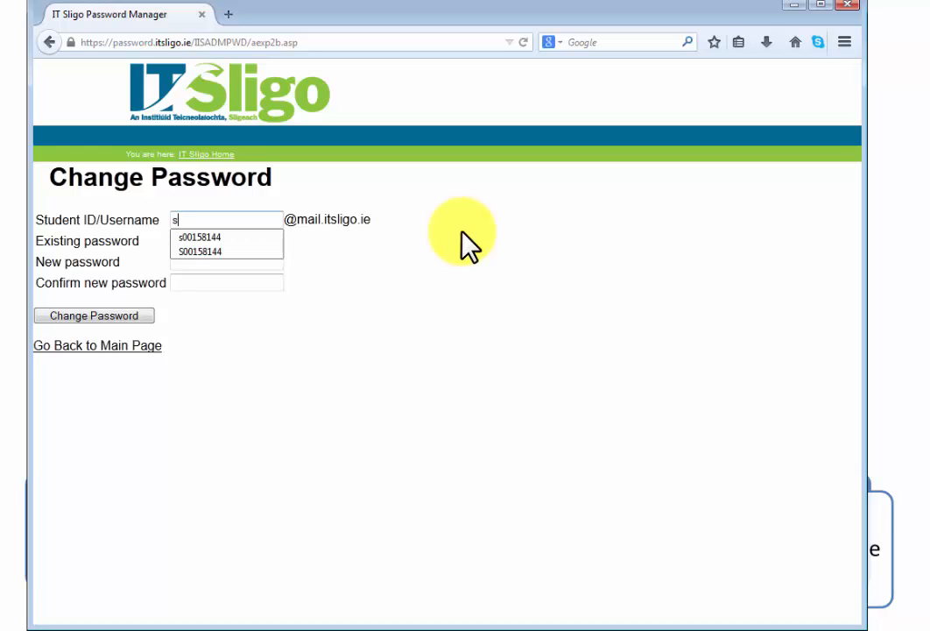
text(0123456)
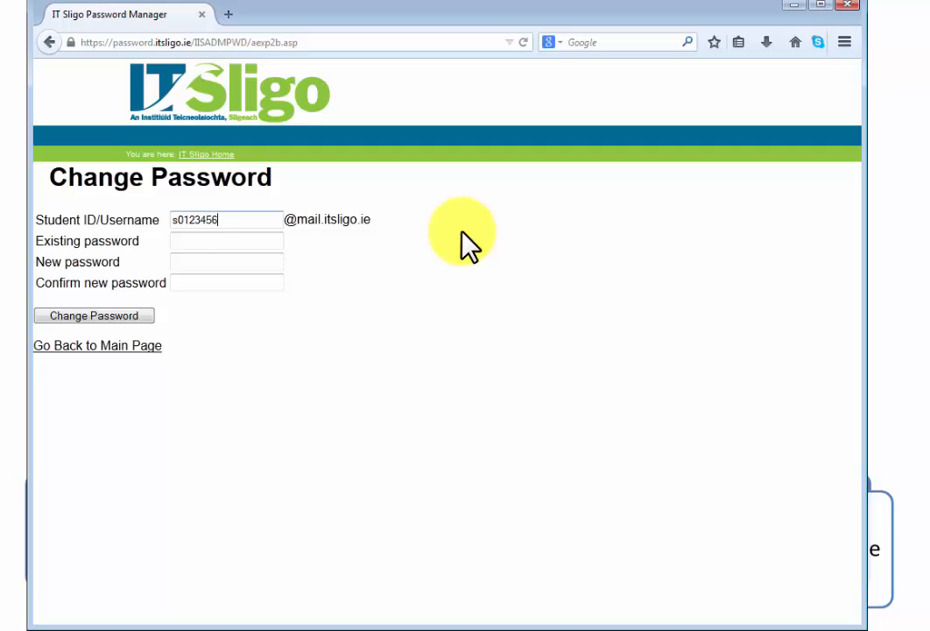
text(7)
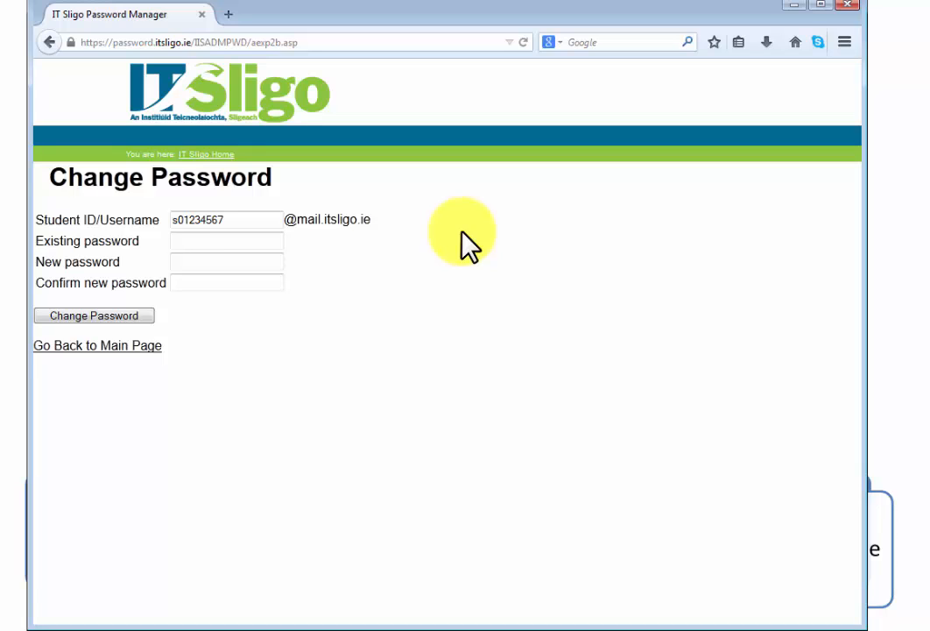
text(••)
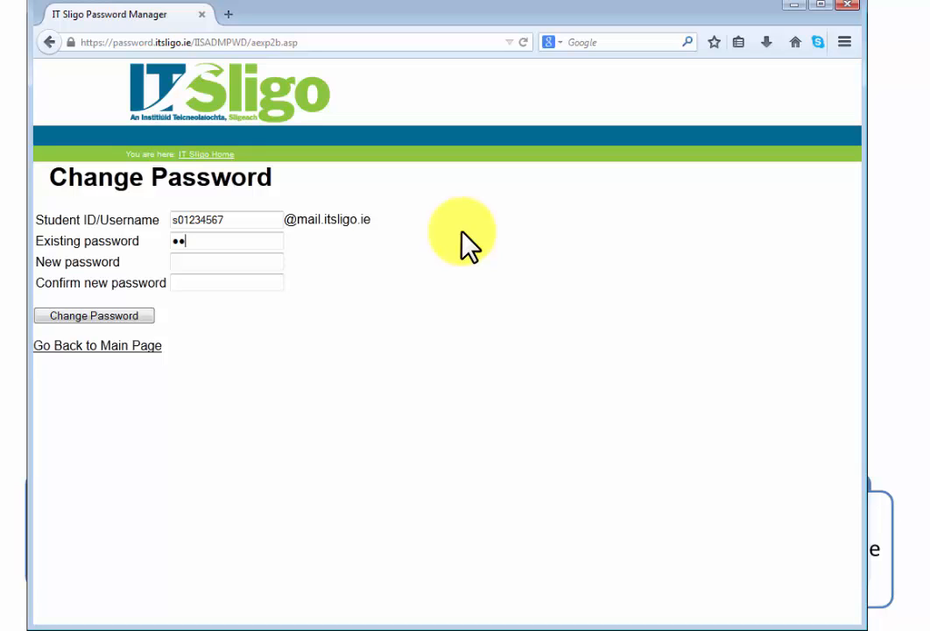
text(•)
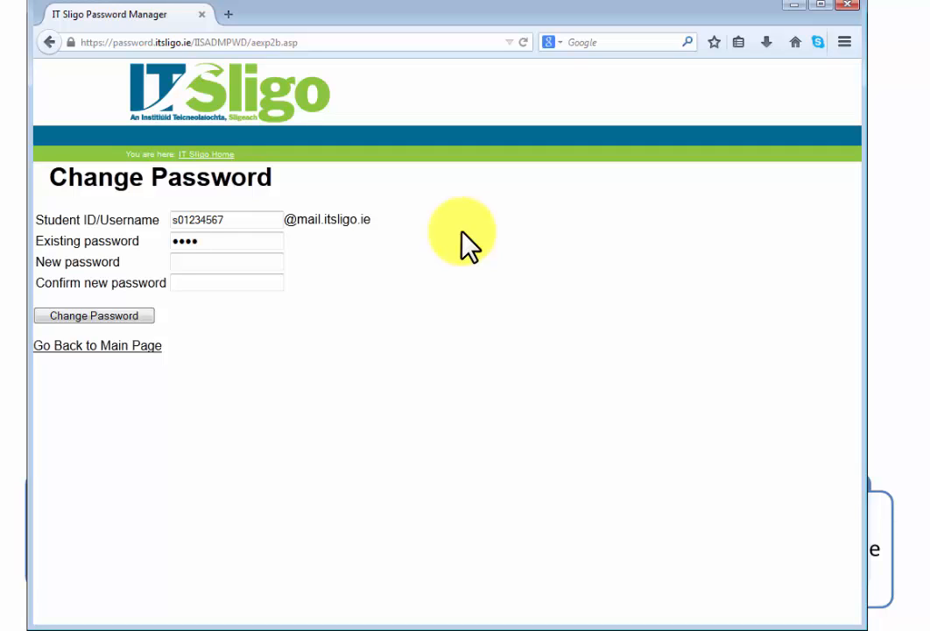
text(•)
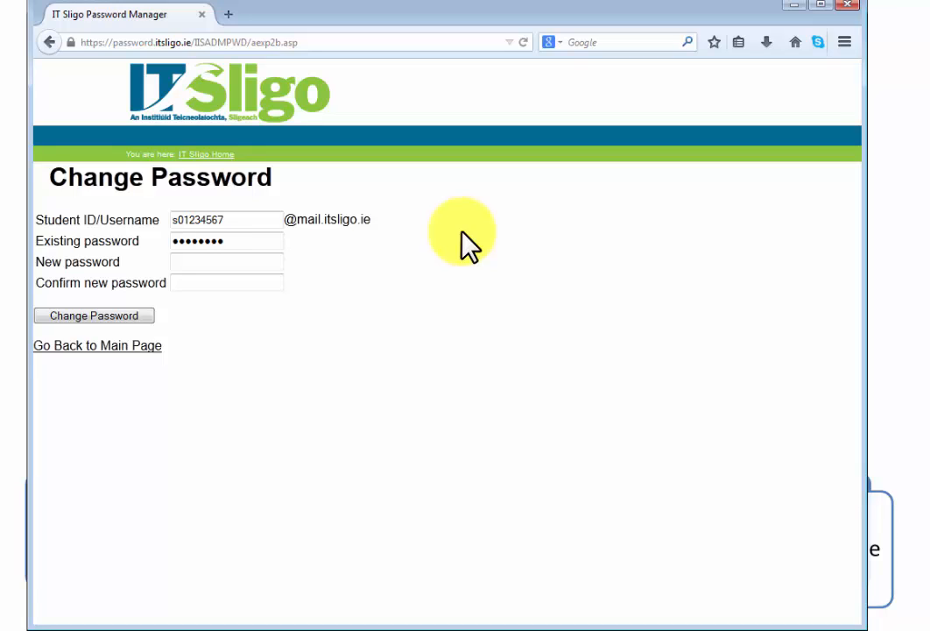
Advance past the password fields and return to the Moodle login tab
click(226, 261)
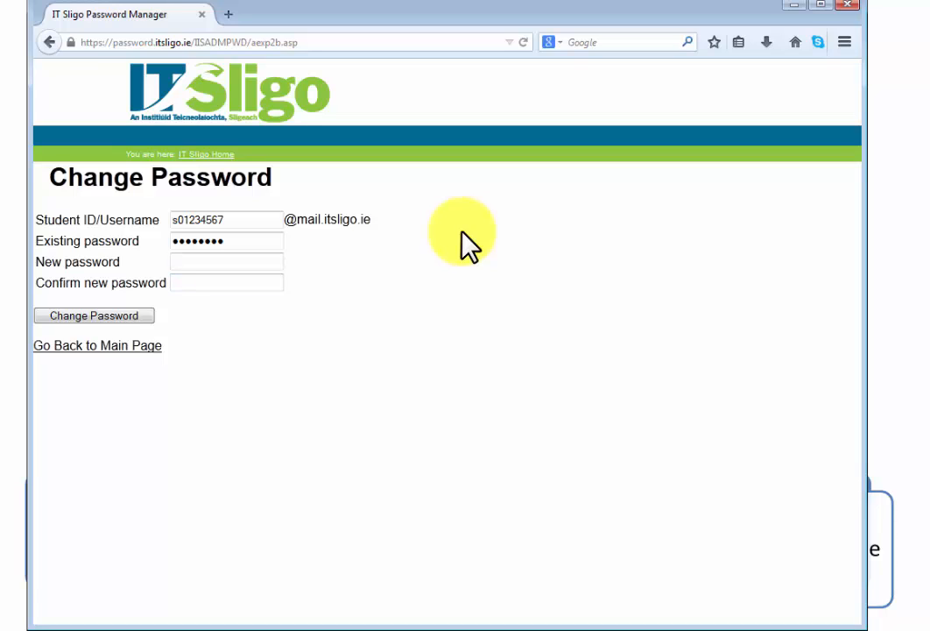
click(226, 262)
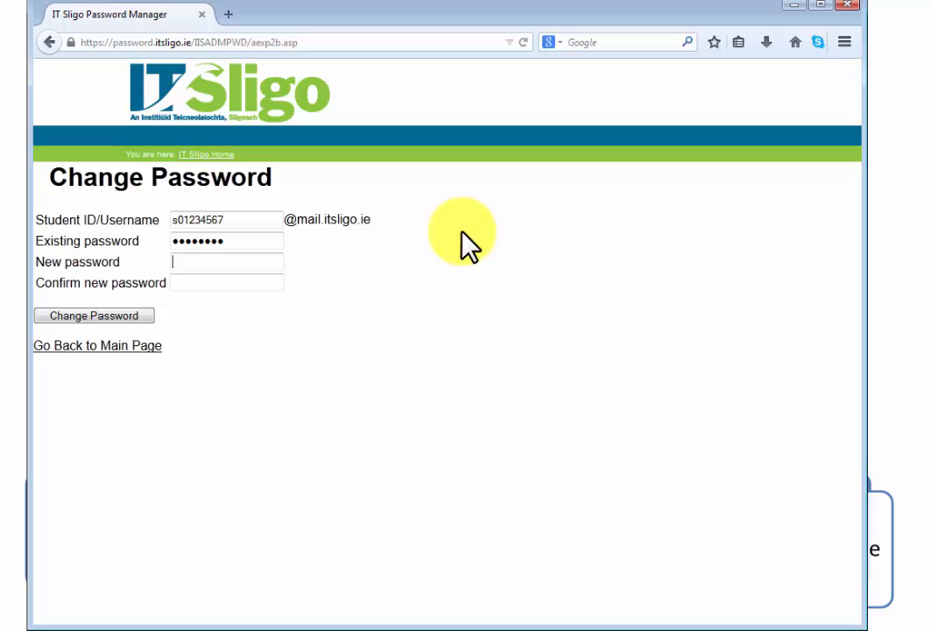
click(227, 220)
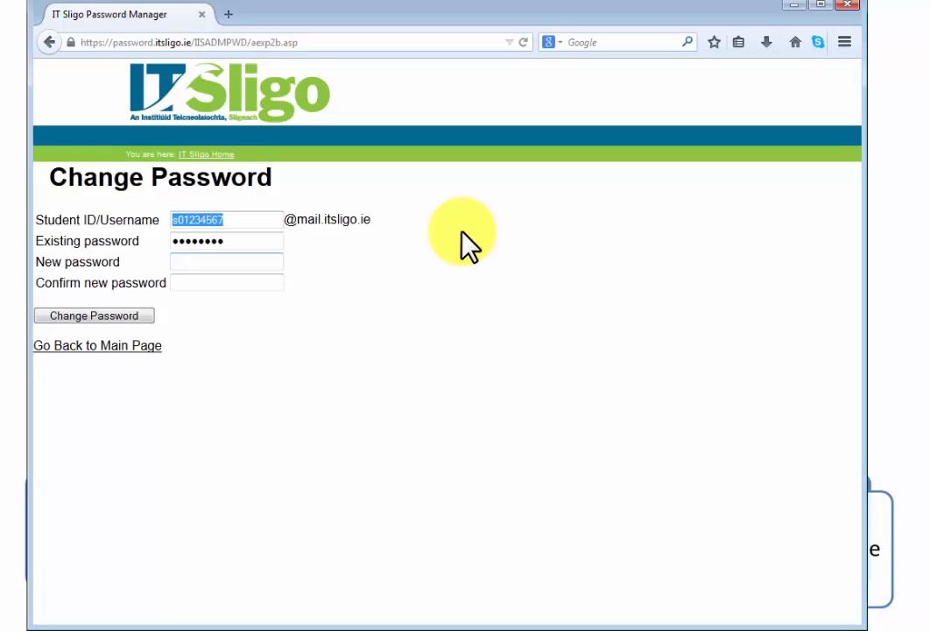
click(226, 241)
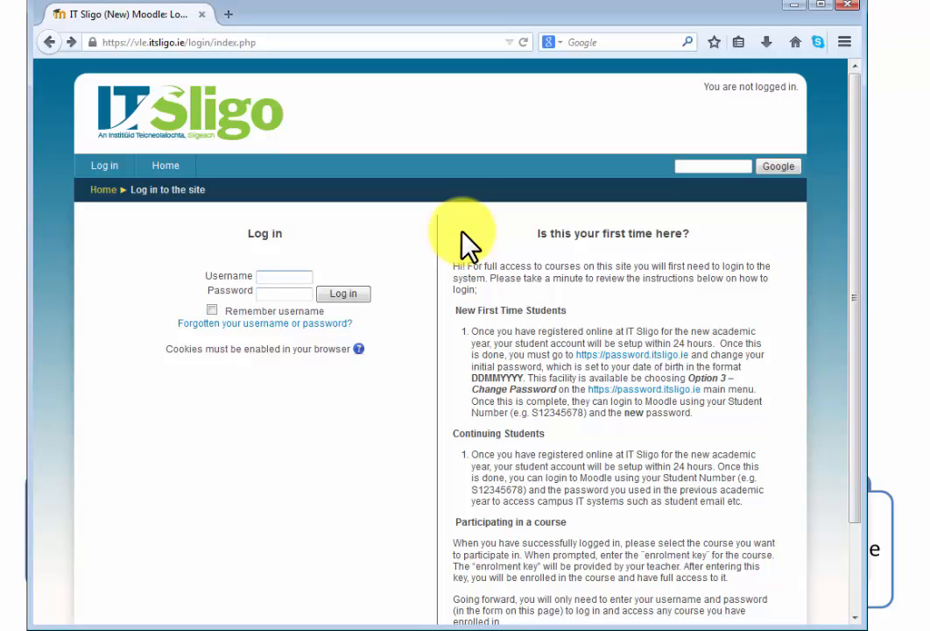
Log in with student username s012 to reach the course categories home page
text(s01234567)
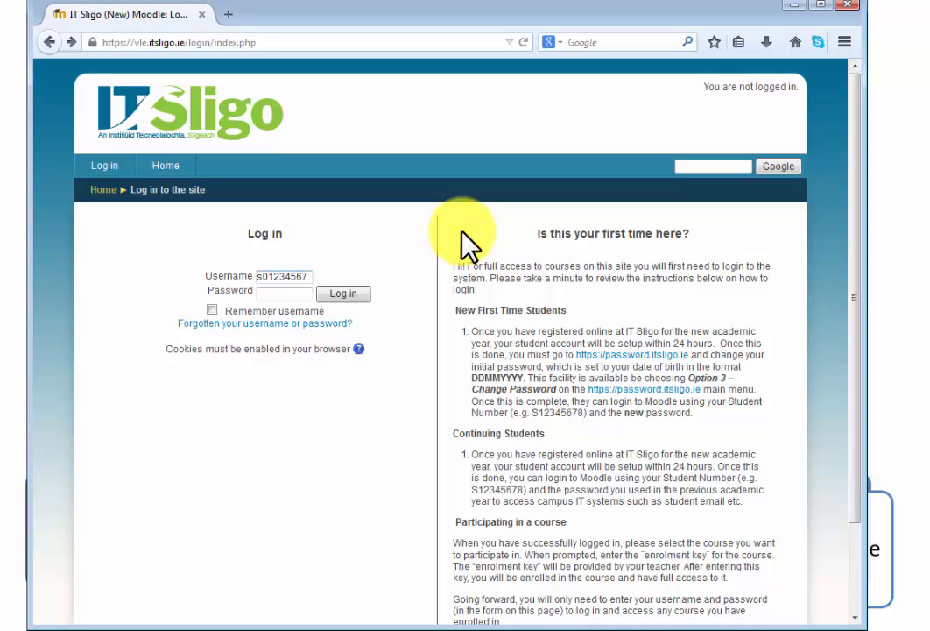
triple_click(283, 276)
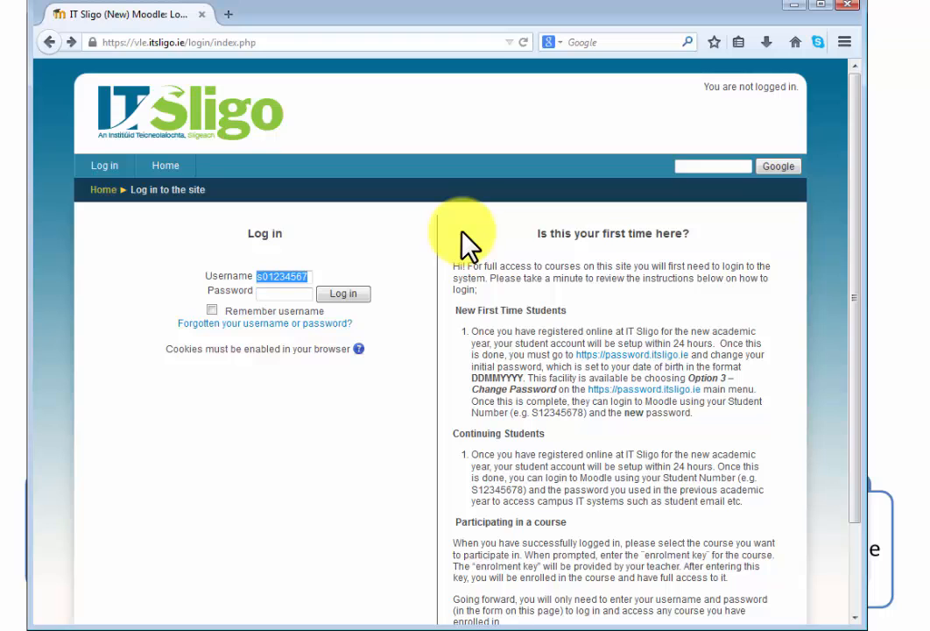
click(343, 293)
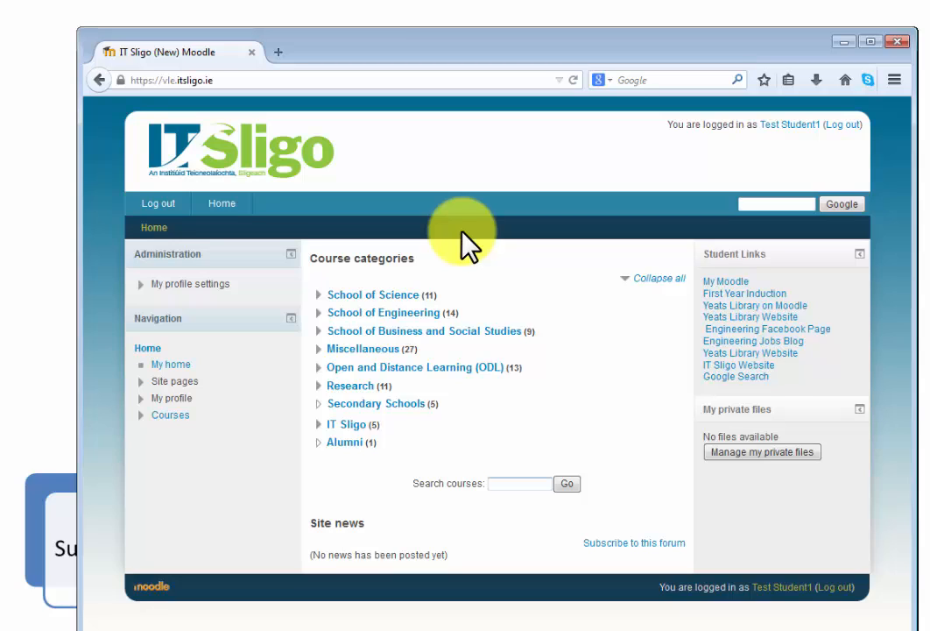
Search courses for 'quality support' and open the BSc Quality Support result
text(q)
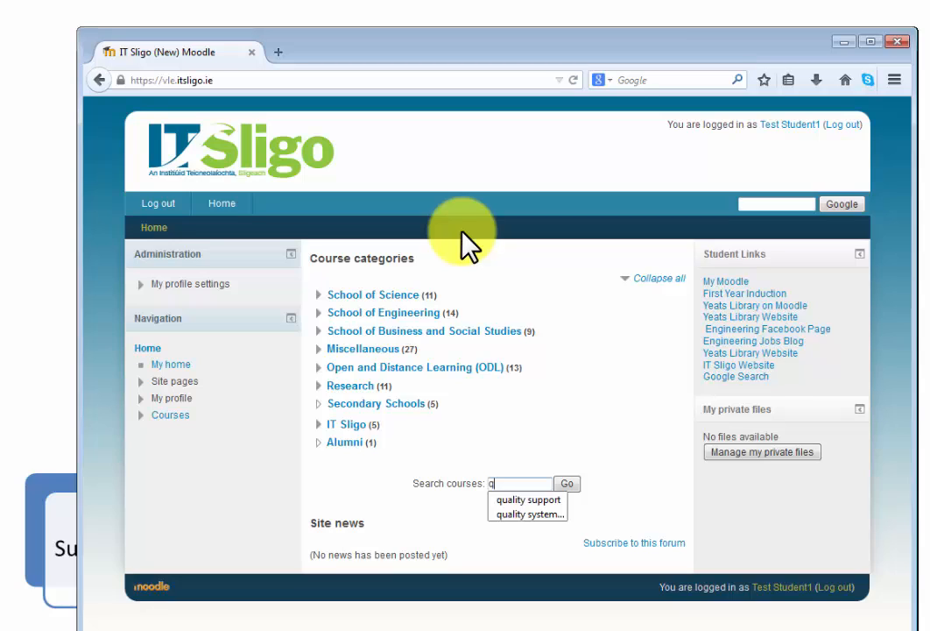
text(uality support)
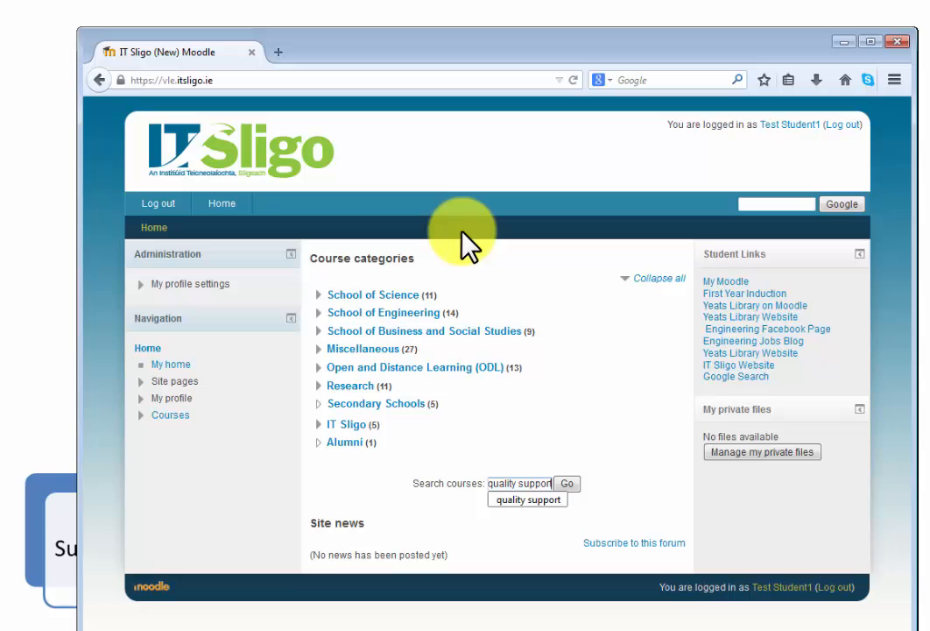
click(567, 484)
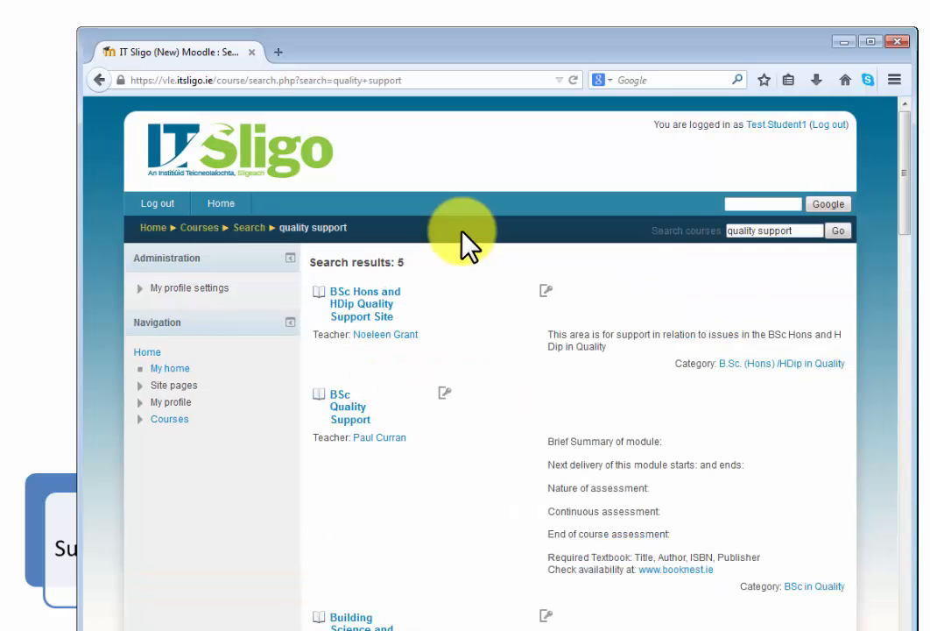
click(349, 406)
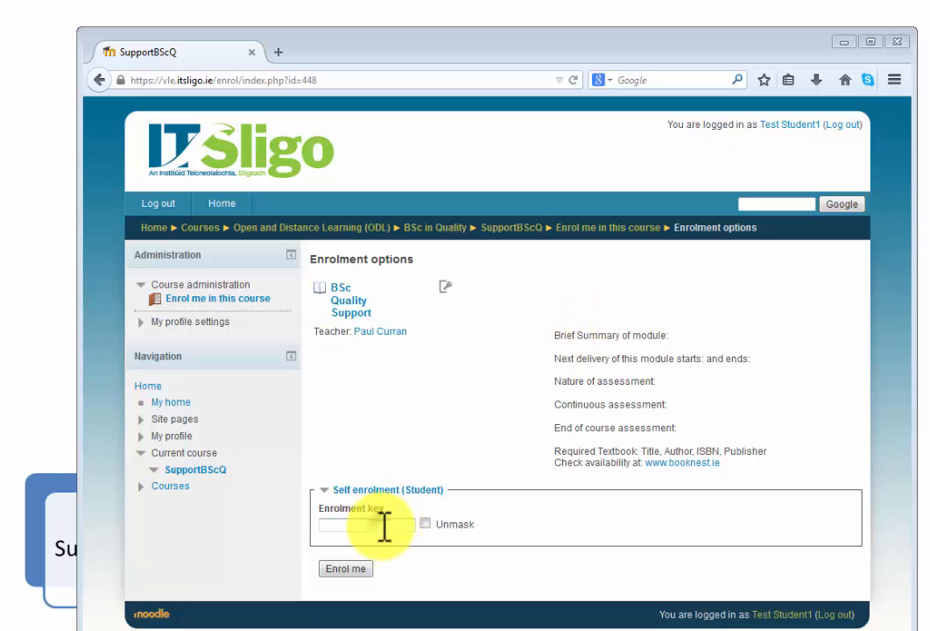
mouse_move(482, 351)
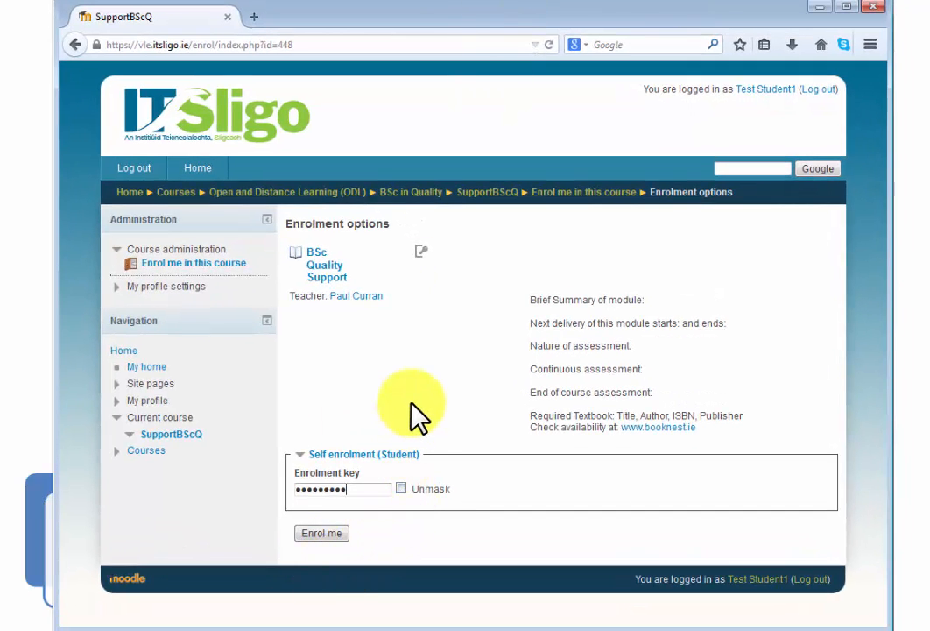
mouse_move(366, 495)
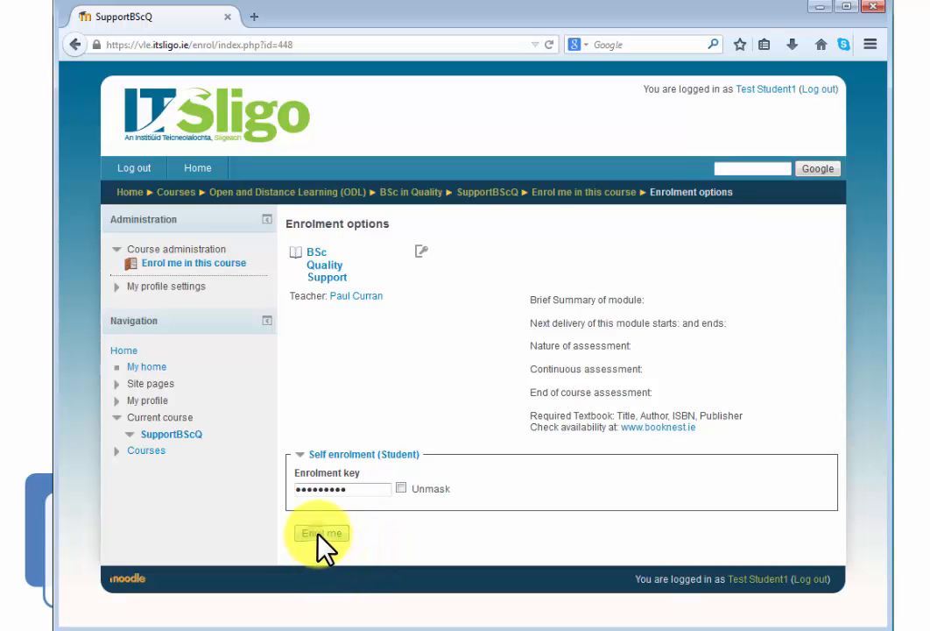
Submit the enrolment key with Enrol me to enter the BSc Quality Support area
click(322, 533)
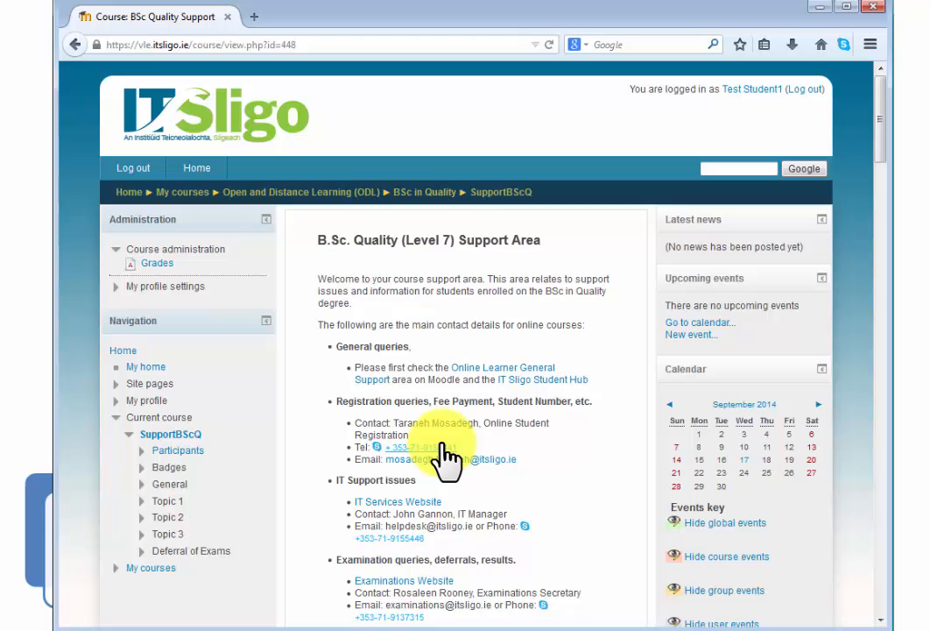
click(421, 447)
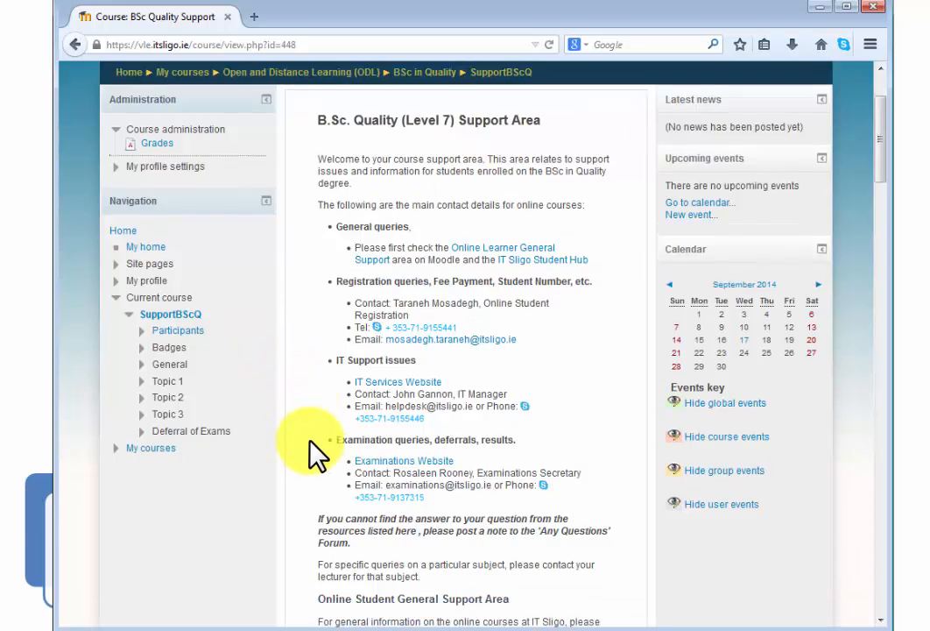
Copy the Six Sigma 1 enrolment key and open the Six Sigma 1 subject
scroll(down, 3)
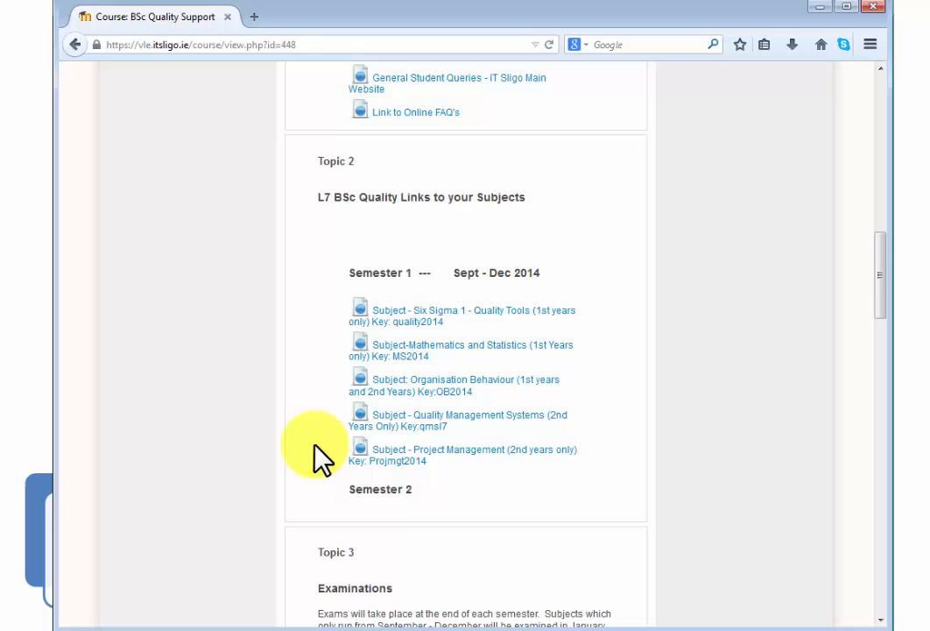
mouse_move(460, 333)
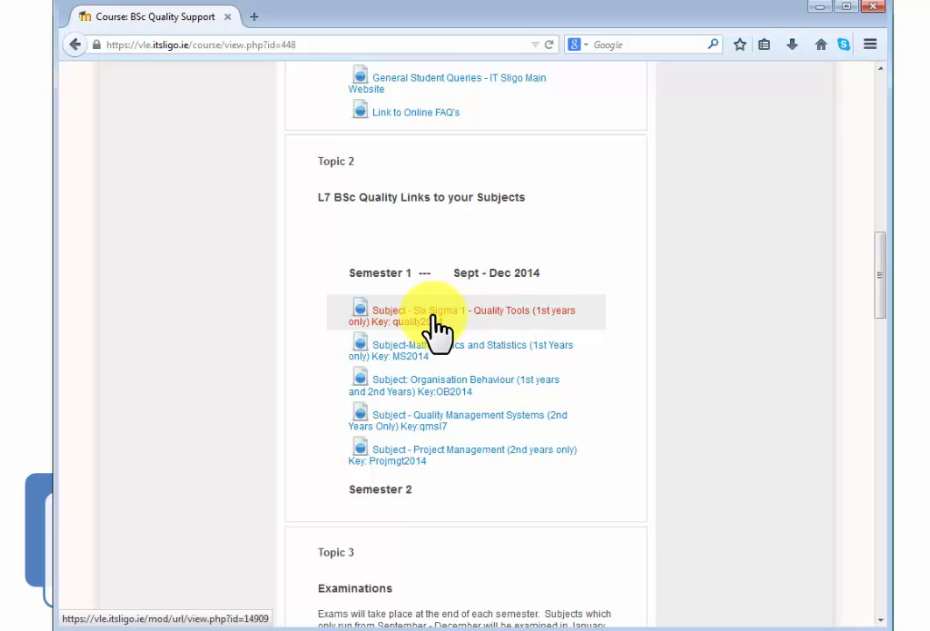
mouse_move(464, 351)
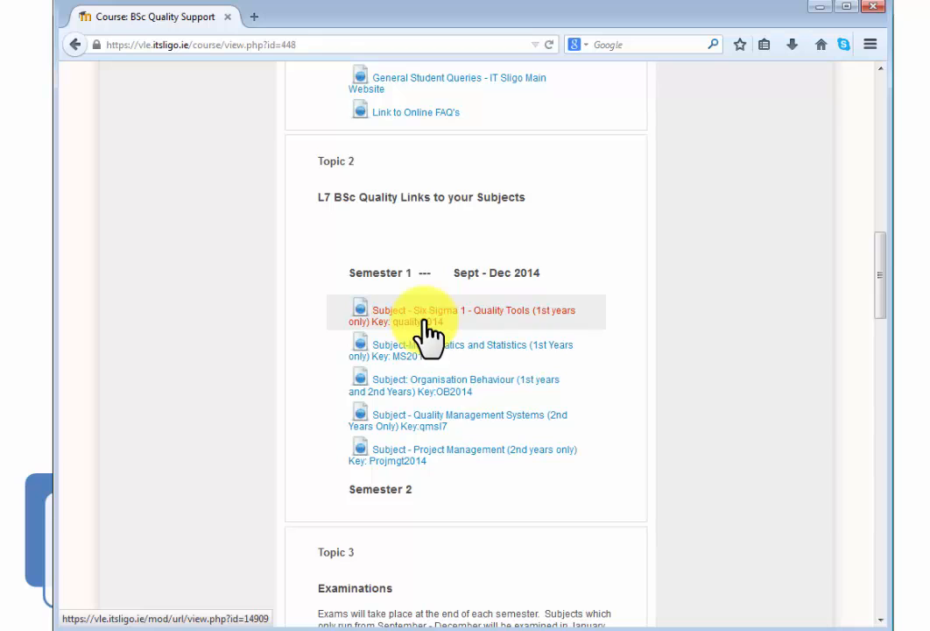
mouse_move(429, 385)
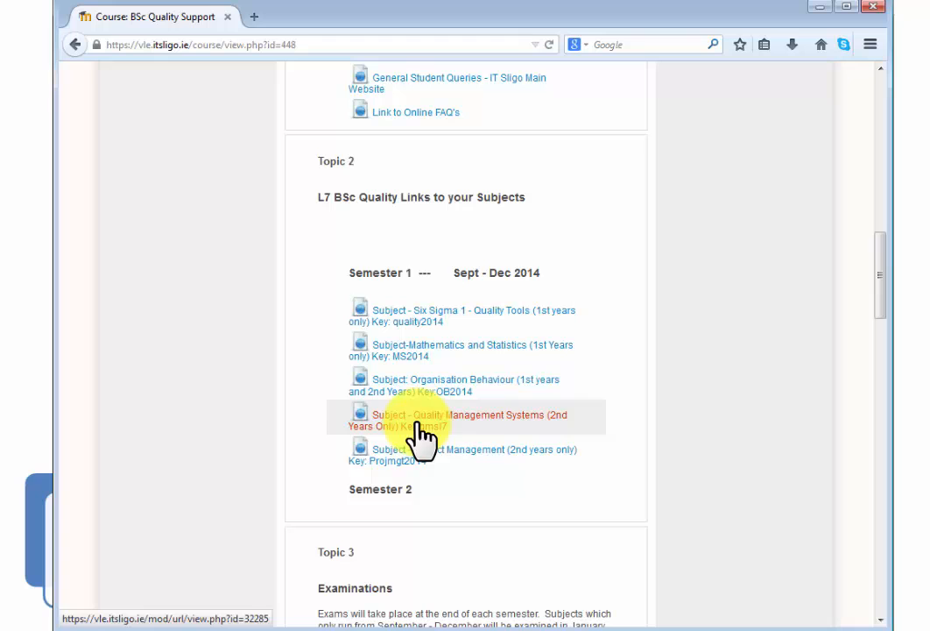
mouse_move(425, 458)
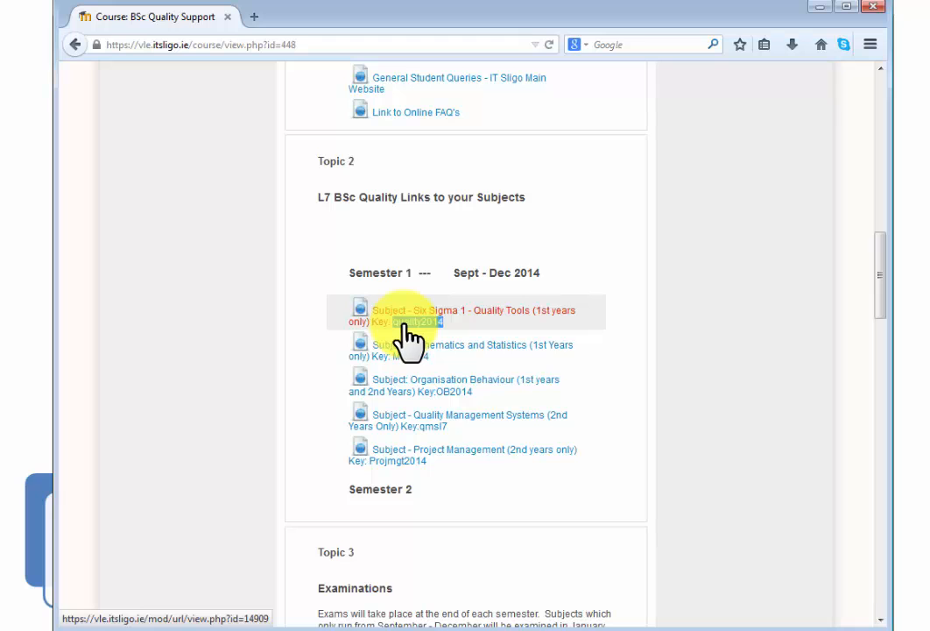
right_click(412, 316)
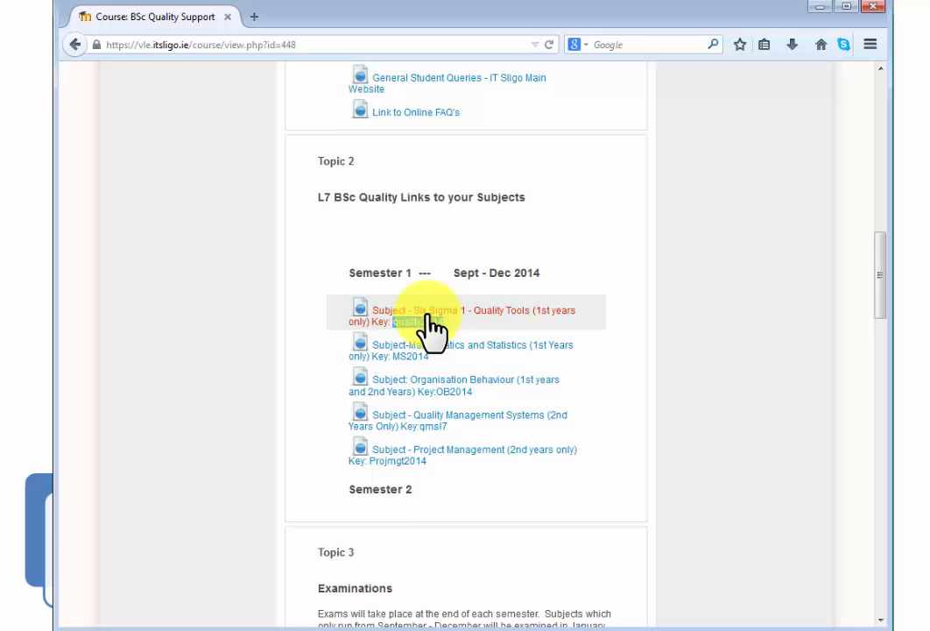
click(429, 310)
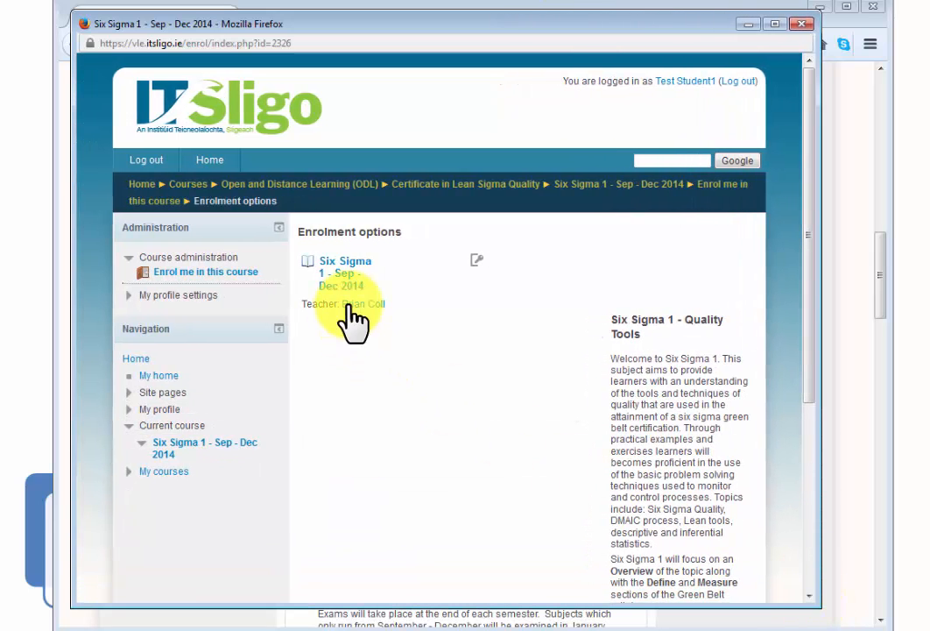
Scroll the Six Sigma 1 enrolment options page down to the Self enrolment key field
scroll(down, 3)
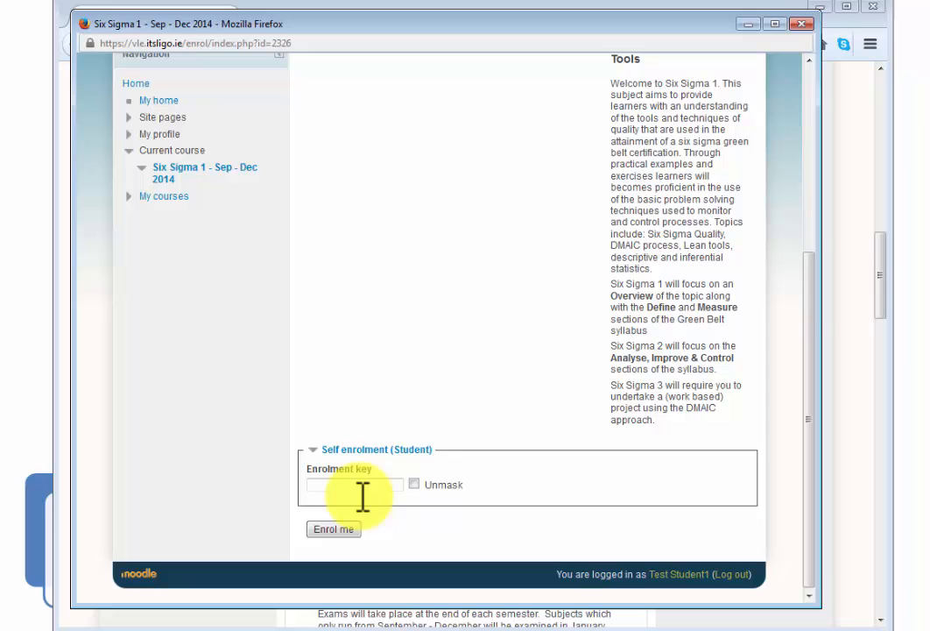
mouse_move(429, 368)
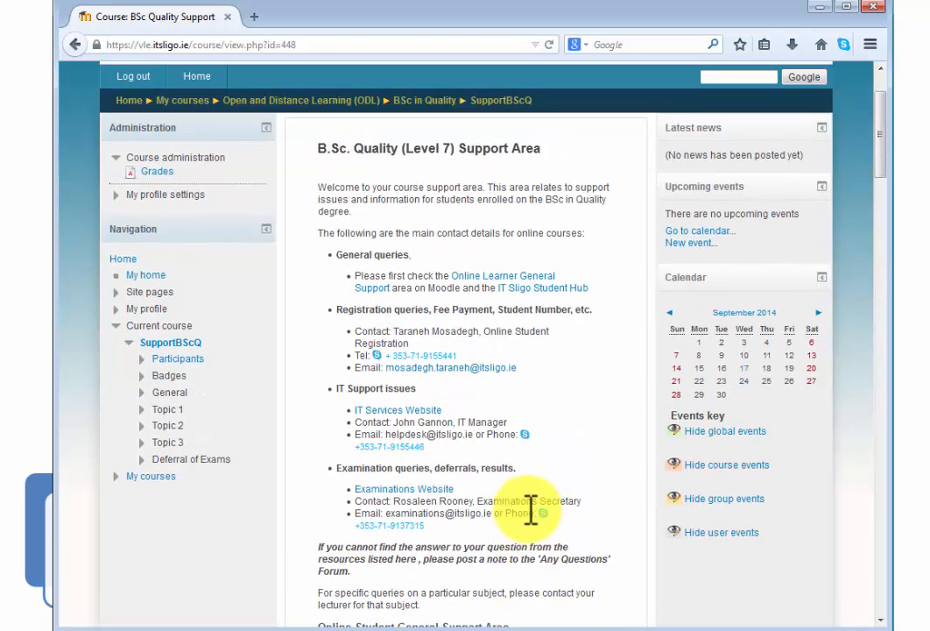
mouse_move(513, 381)
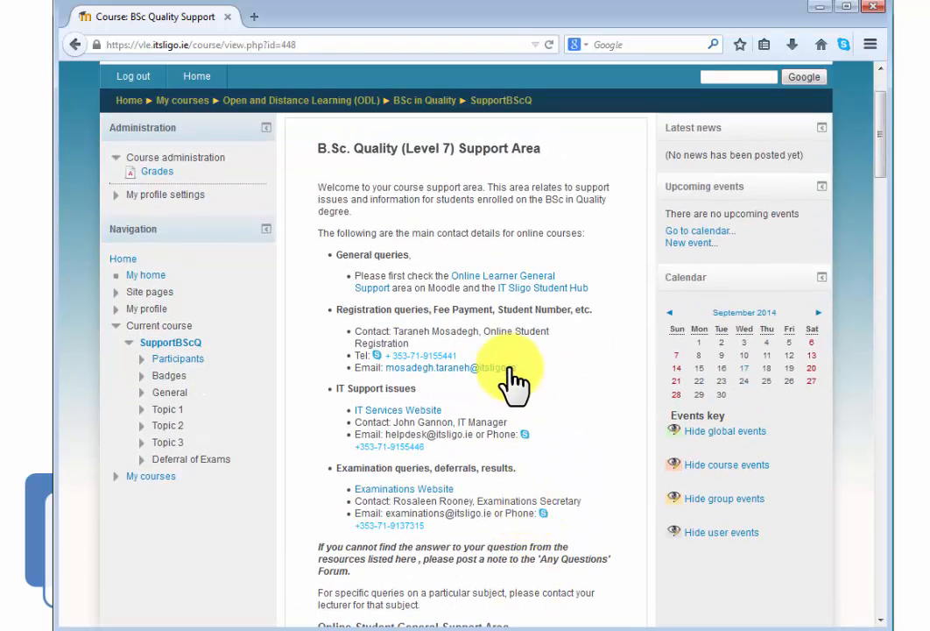
mouse_move(503, 281)
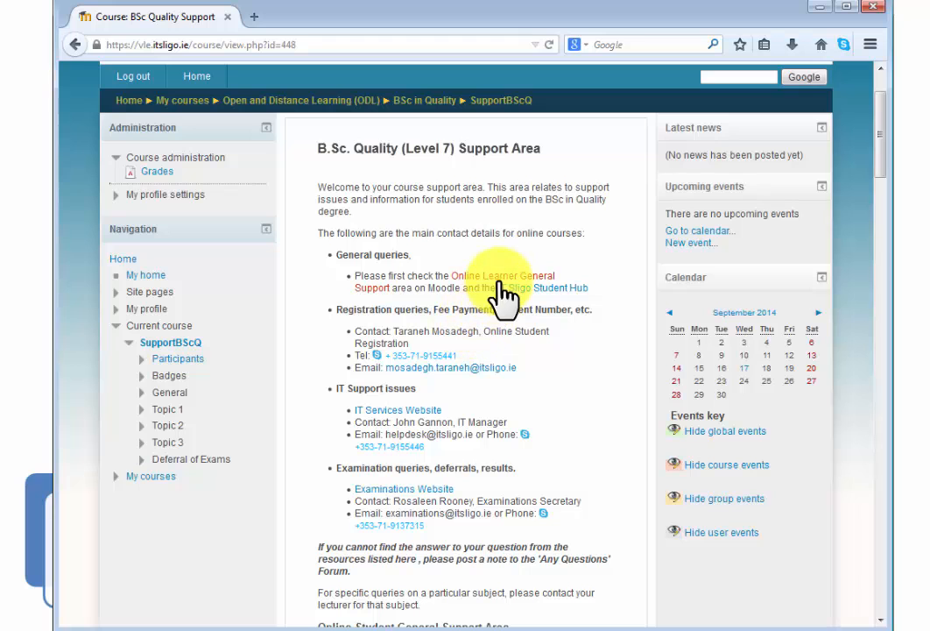
Select the 'generalsupport' key and open the IT Sligo Online Learner General Support Area
scroll(down, 3)
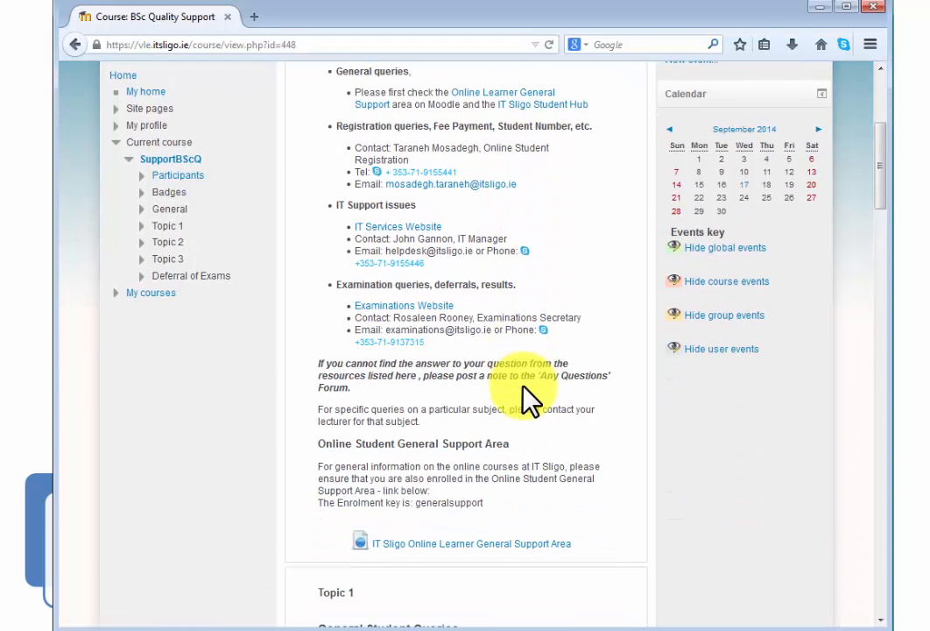
scroll(down, 3)
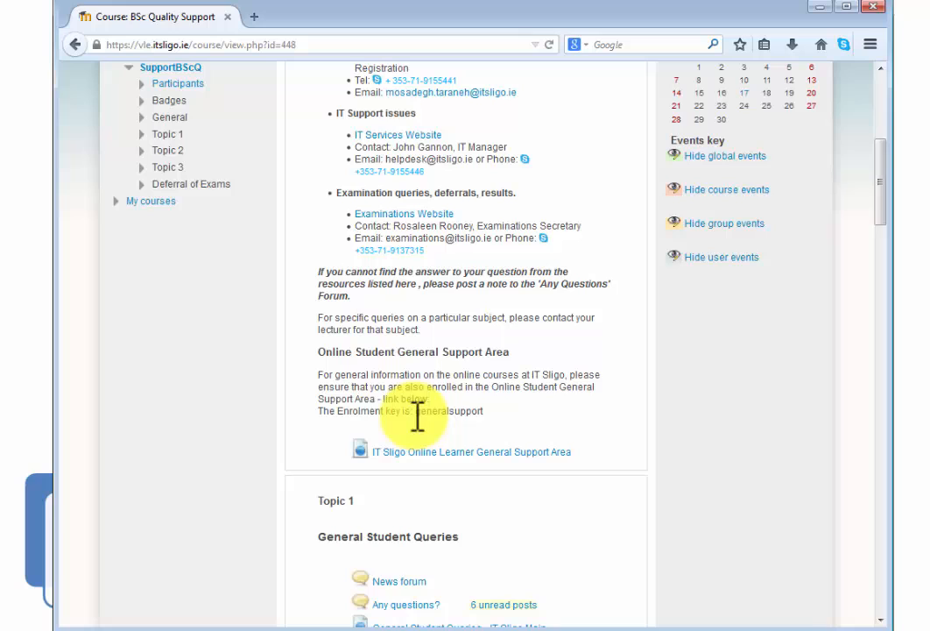
double_click(429, 410)
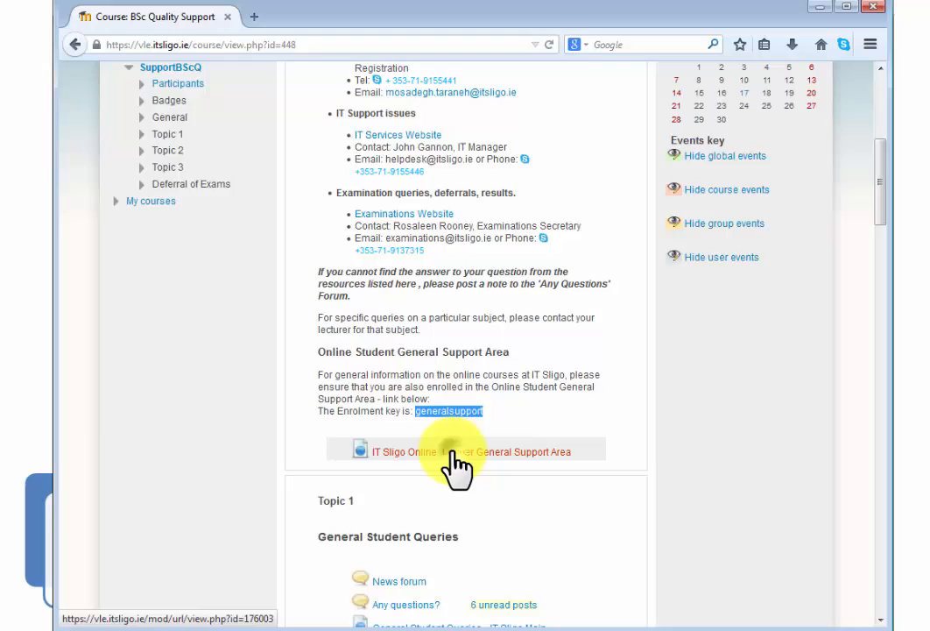
click(459, 451)
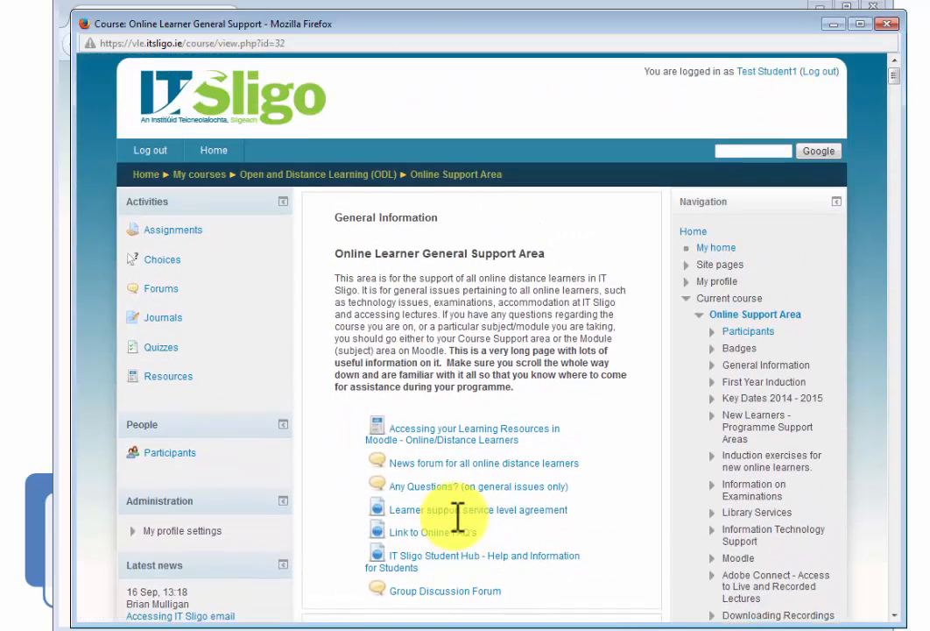
Scroll down the general support course past Mathematics Support Area to the Springboard section
scroll(down, 3)
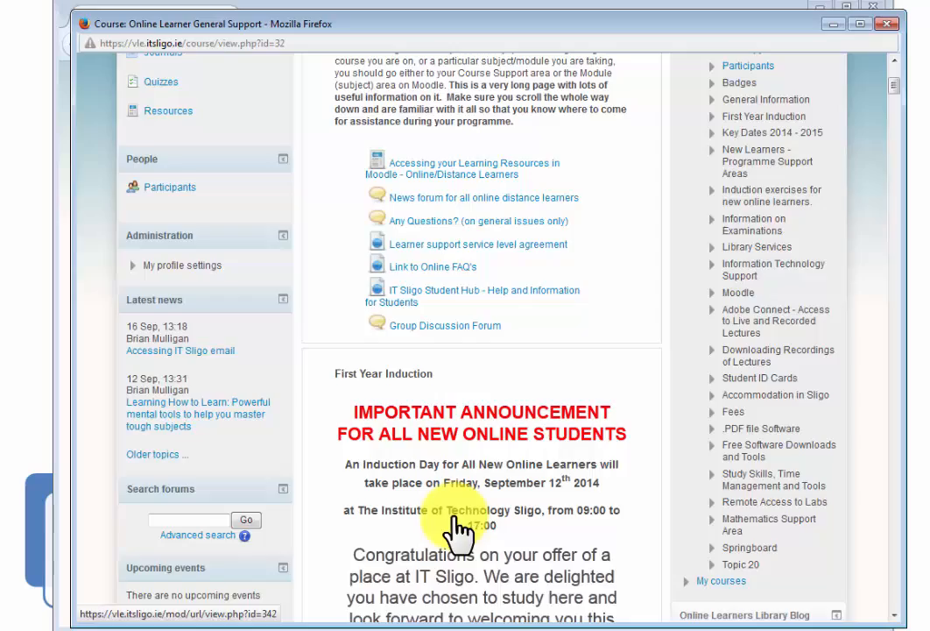
scroll(down, 3)
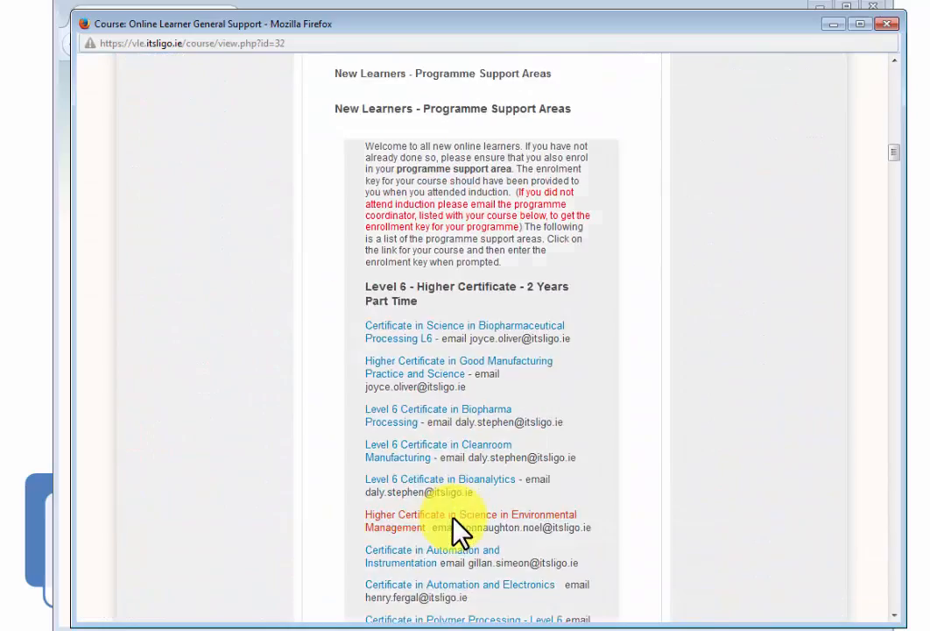
scroll(down, 3)
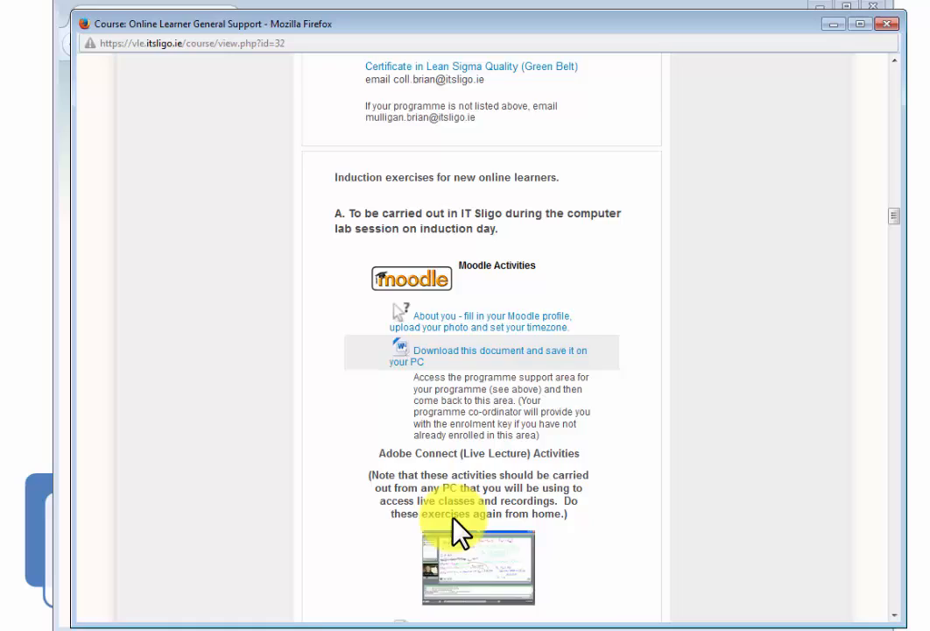
scroll(down, 3)
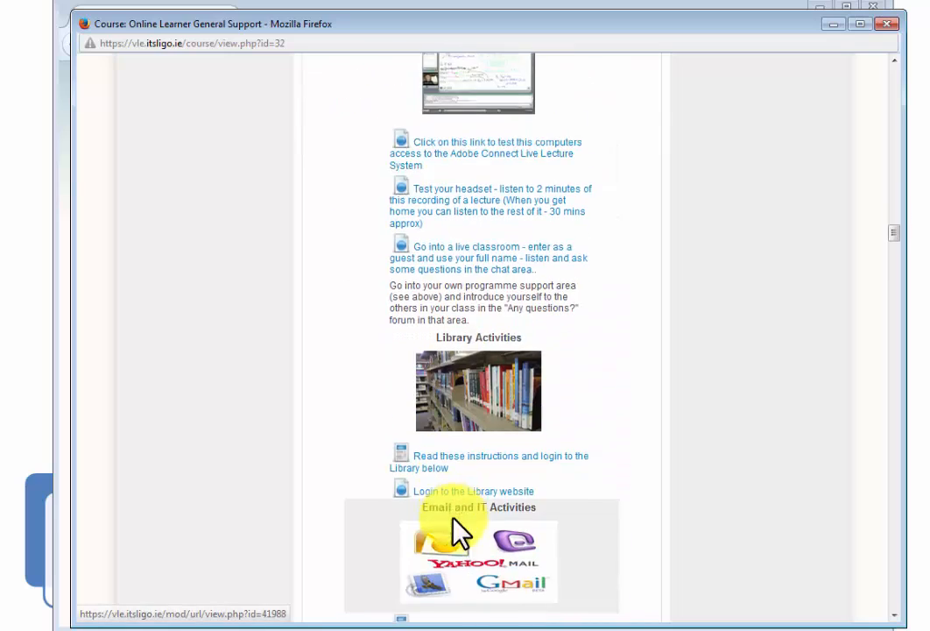
scroll(down, 3)
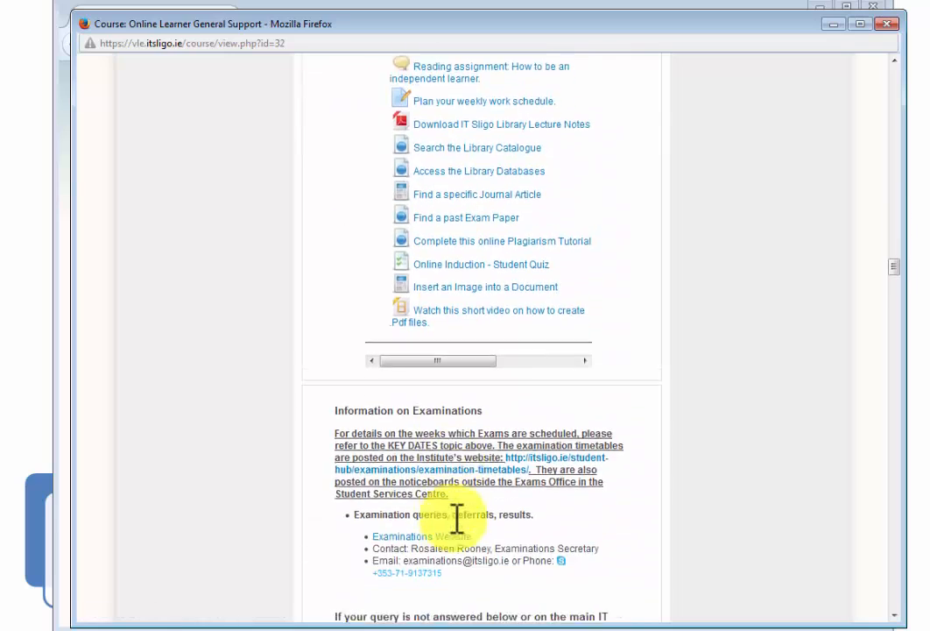
scroll(down, 3)
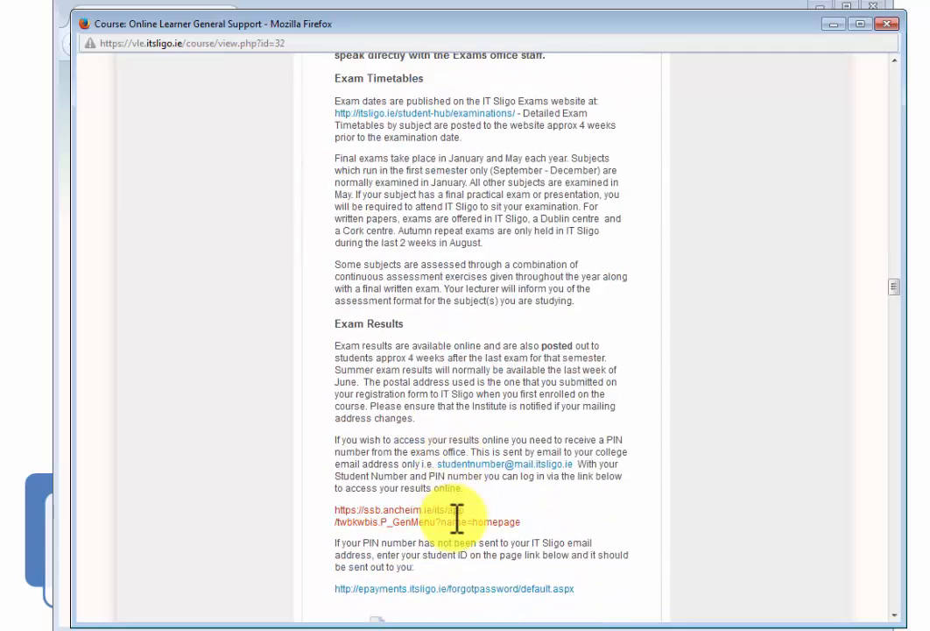
scroll(down, 3)
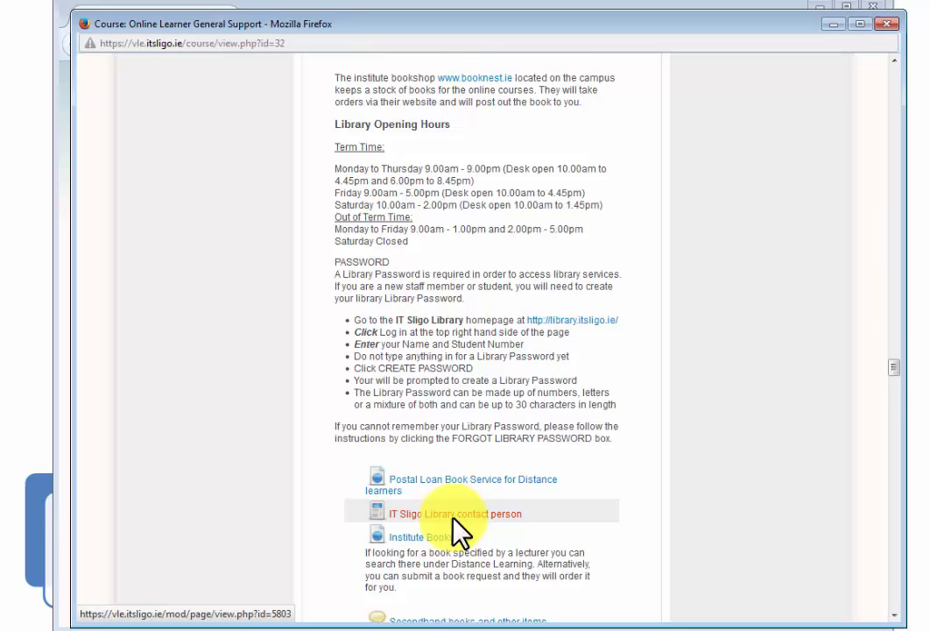
scroll(down, 3)
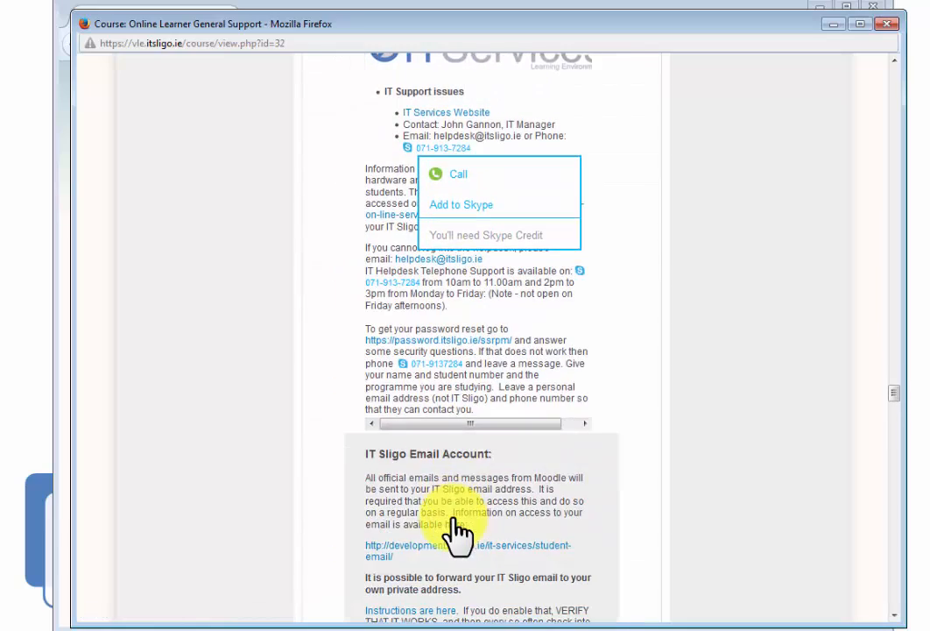
scroll(down, 3)
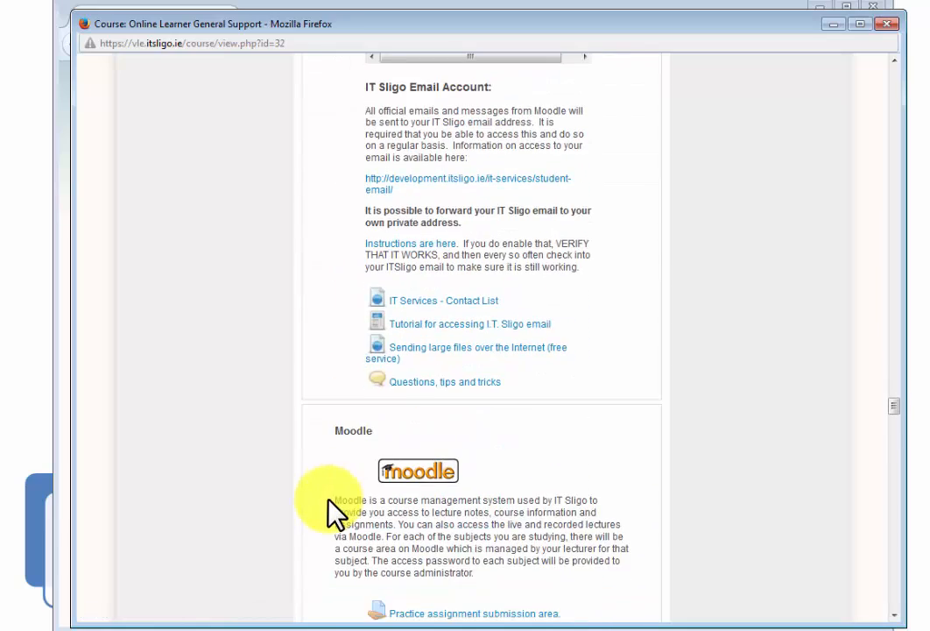
scroll(down, 3)
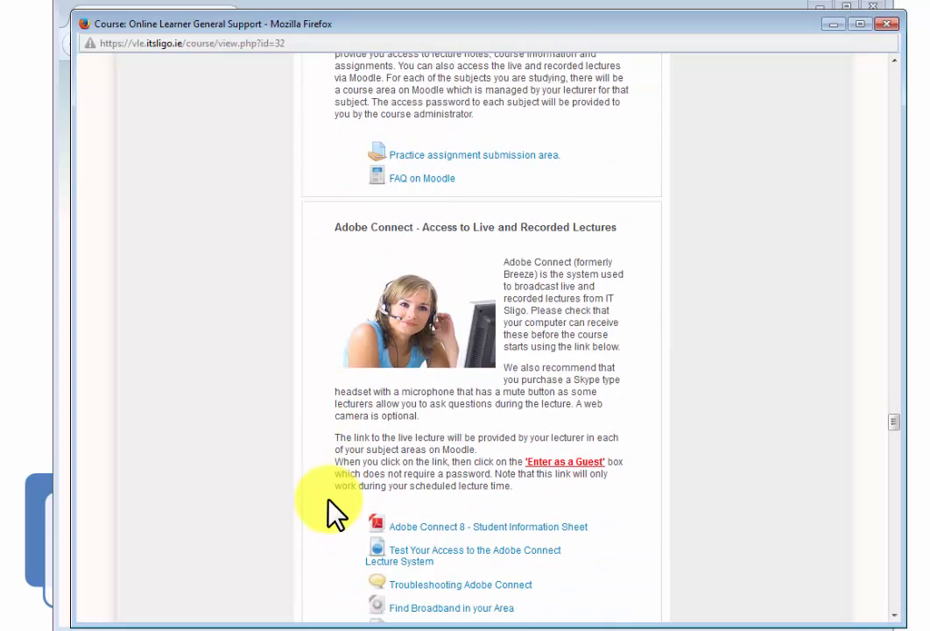
scroll(down, 3)
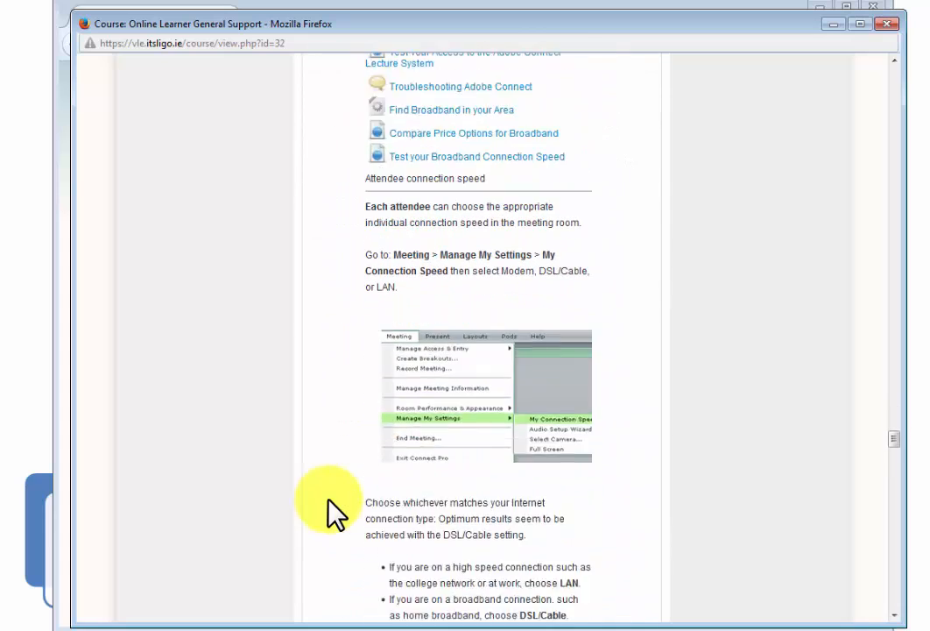
scroll(down, 3)
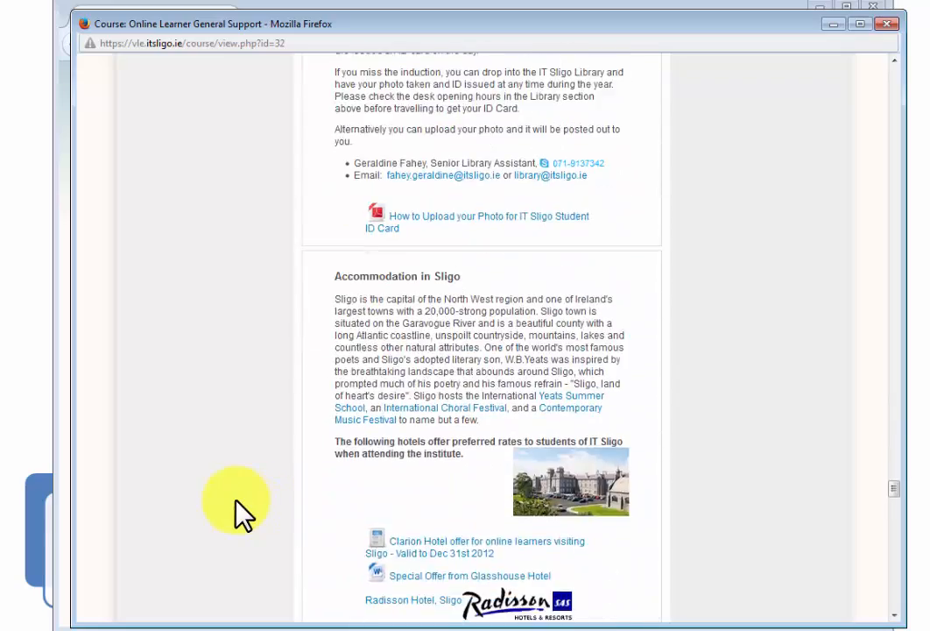
scroll(down, 3)
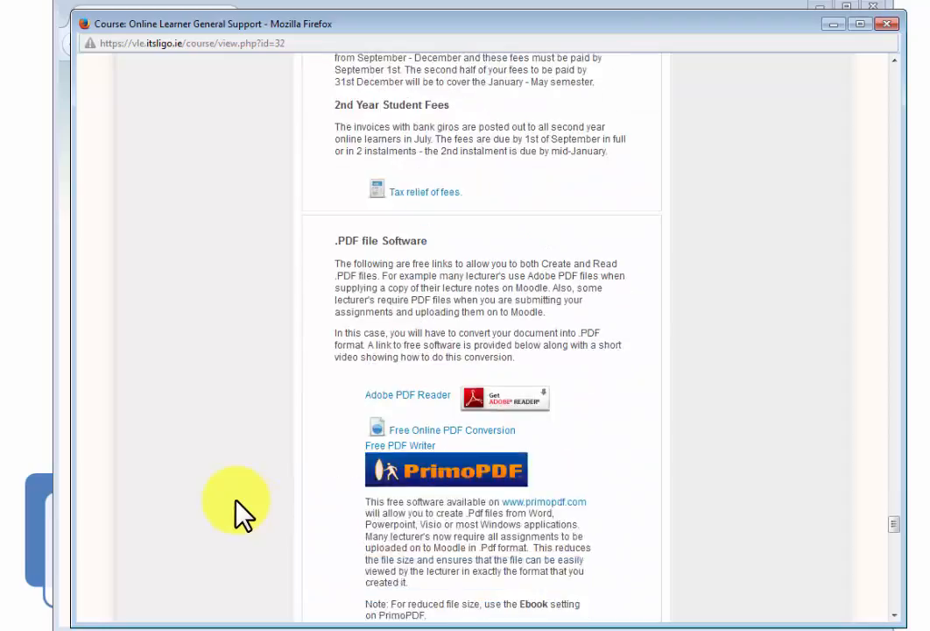
scroll(down, 3)
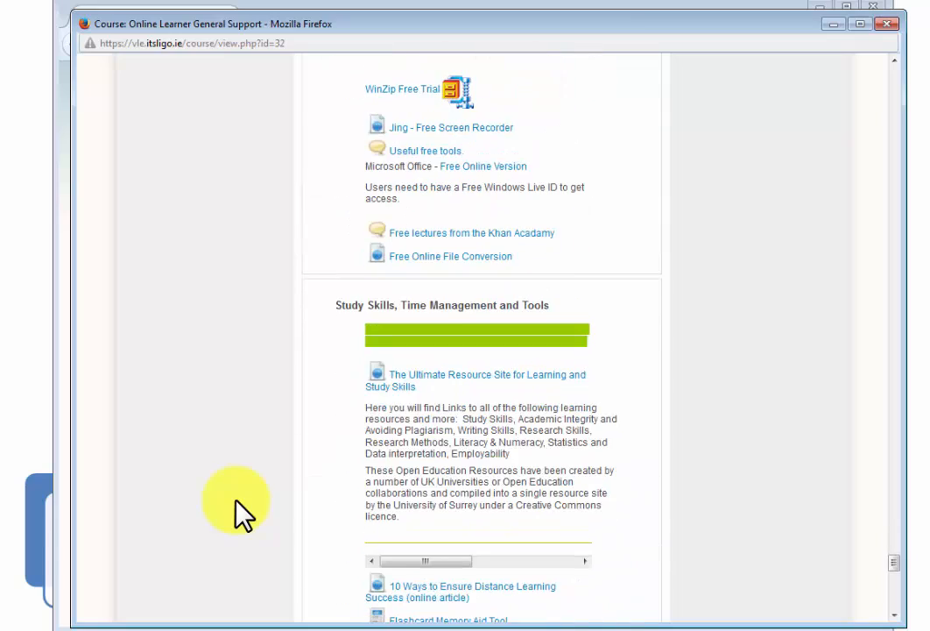
scroll(down, 3)
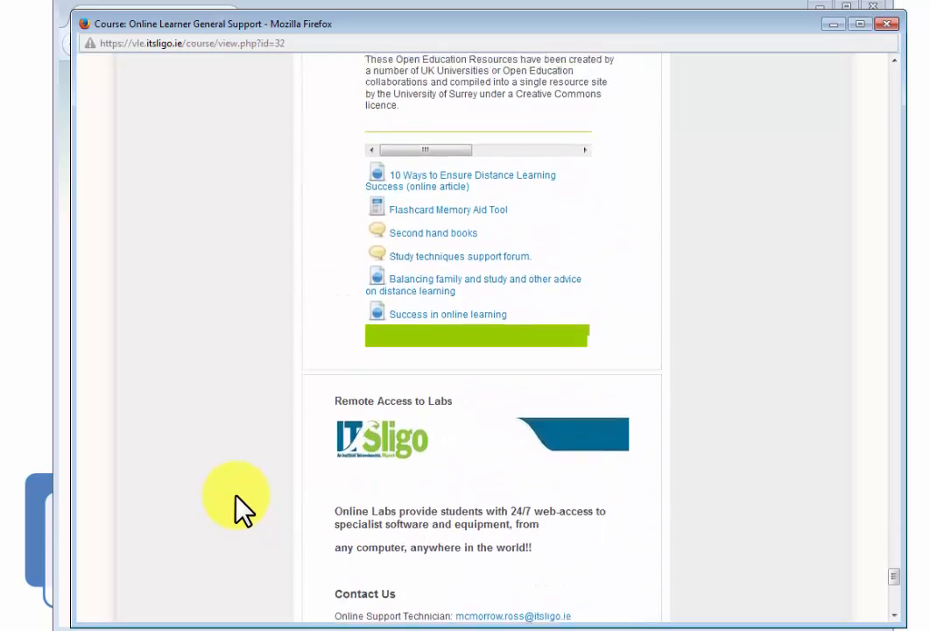
scroll(down, 3)
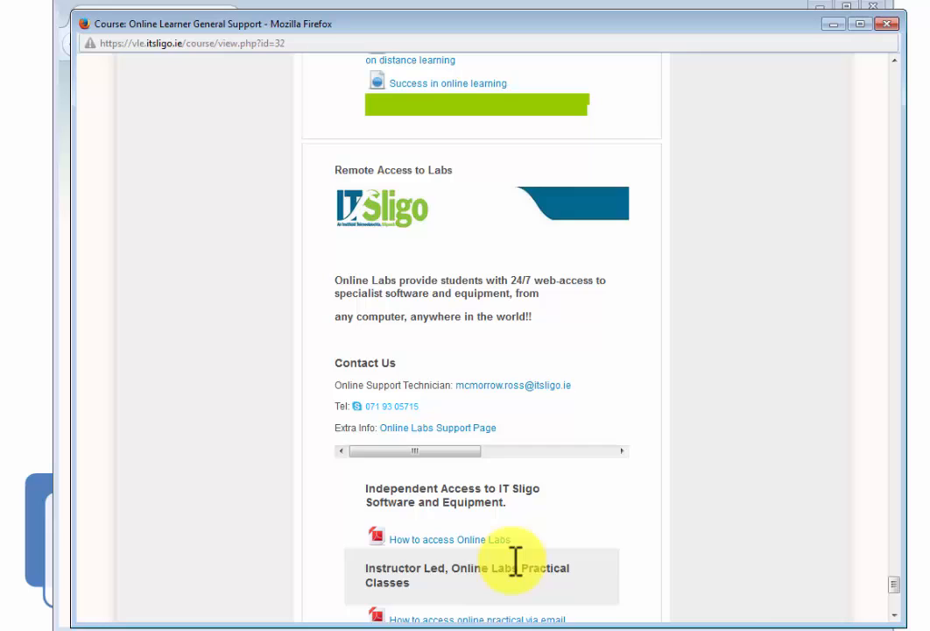
scroll(down, 3)
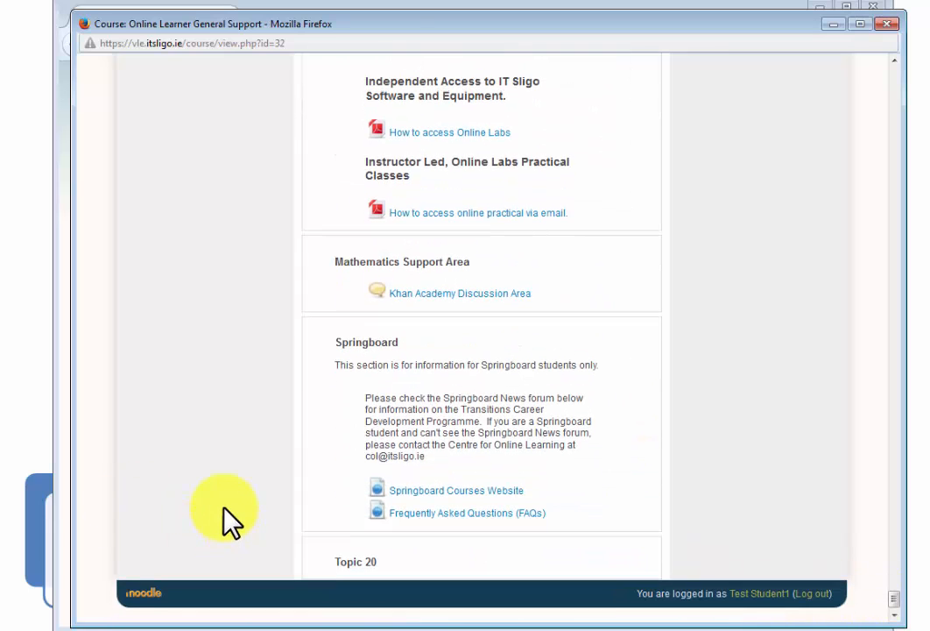
mouse_move(254, 434)
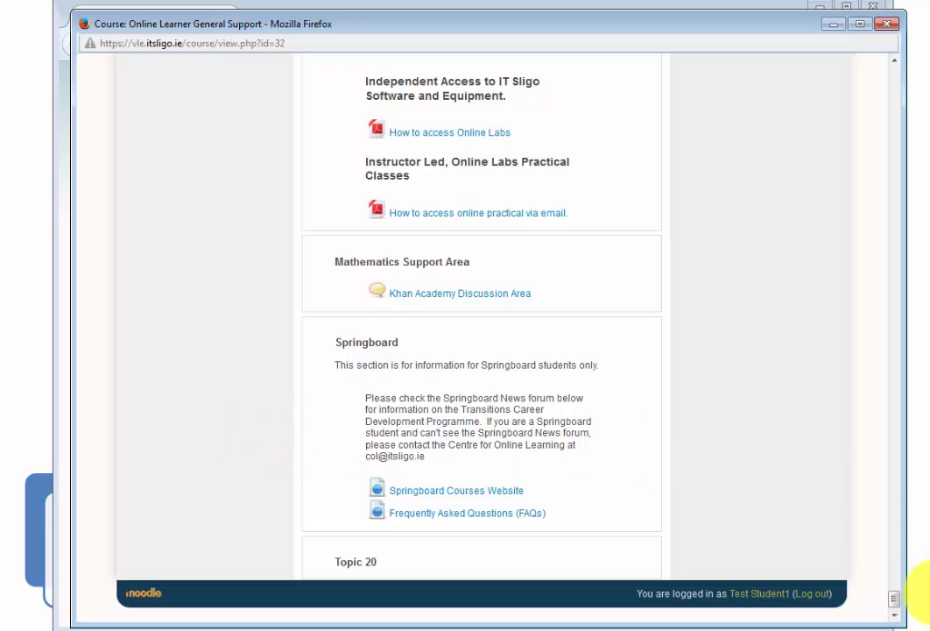
mouse_move(758, 514)
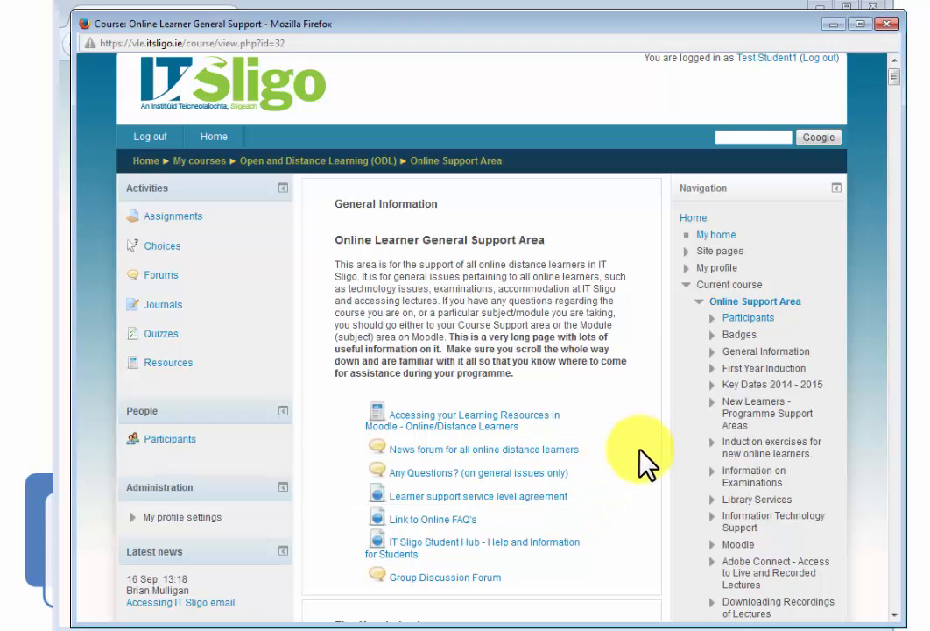
mouse_move(626, 501)
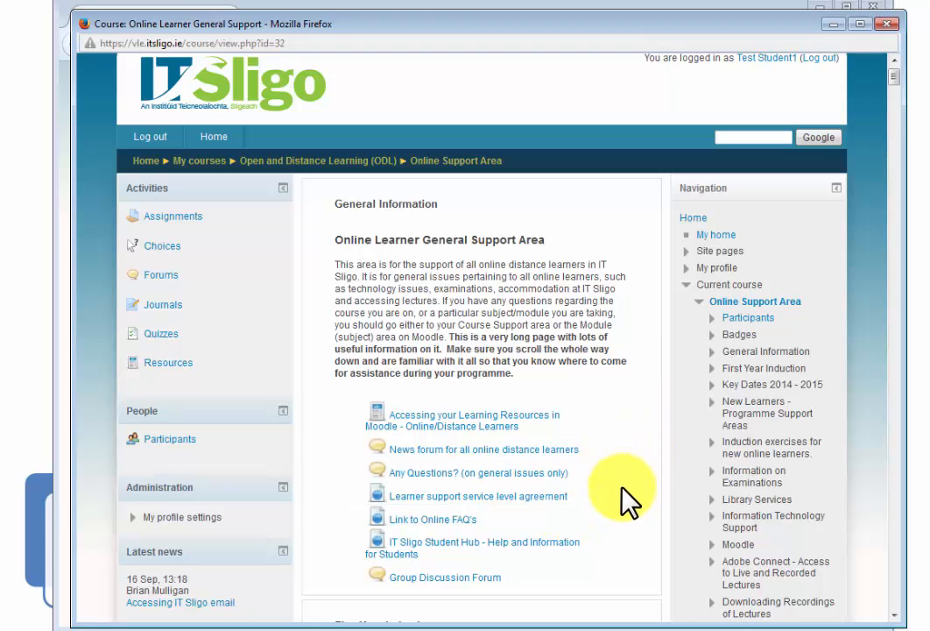
Scroll to New Learners - Programme Support Areas and their Level 6 course list
scroll(down, 3)
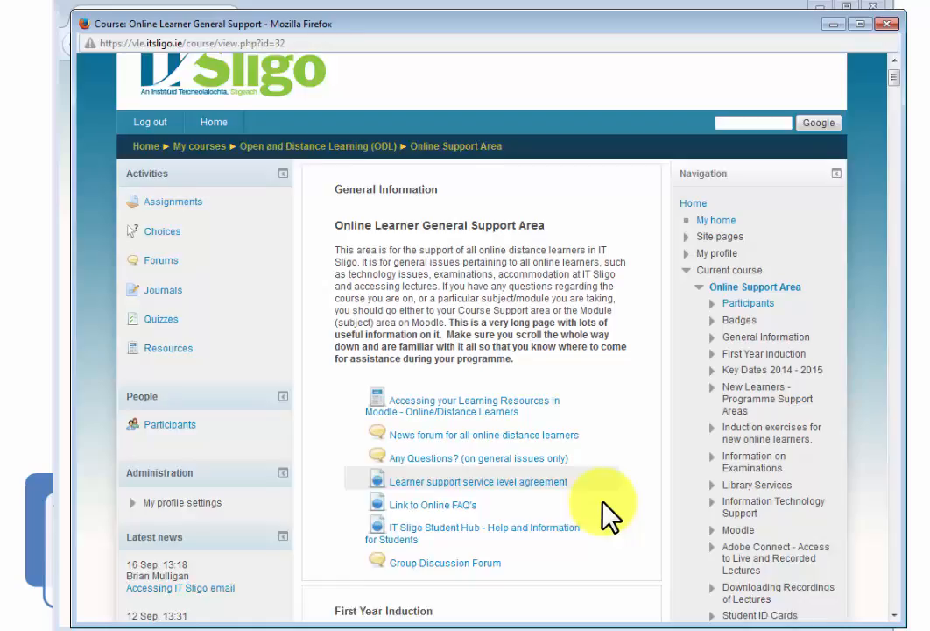
scroll(down, 3)
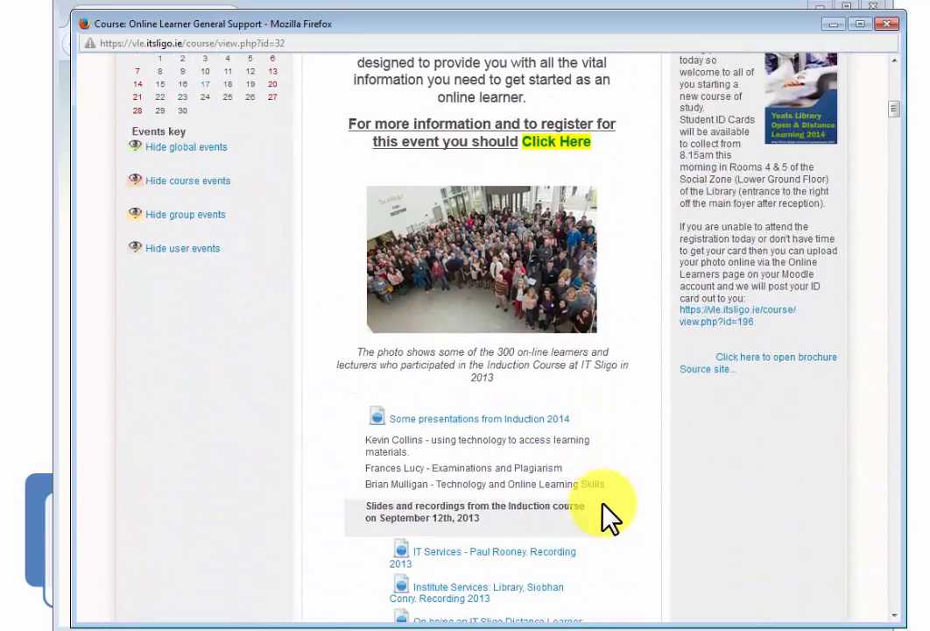
scroll(down, 3)
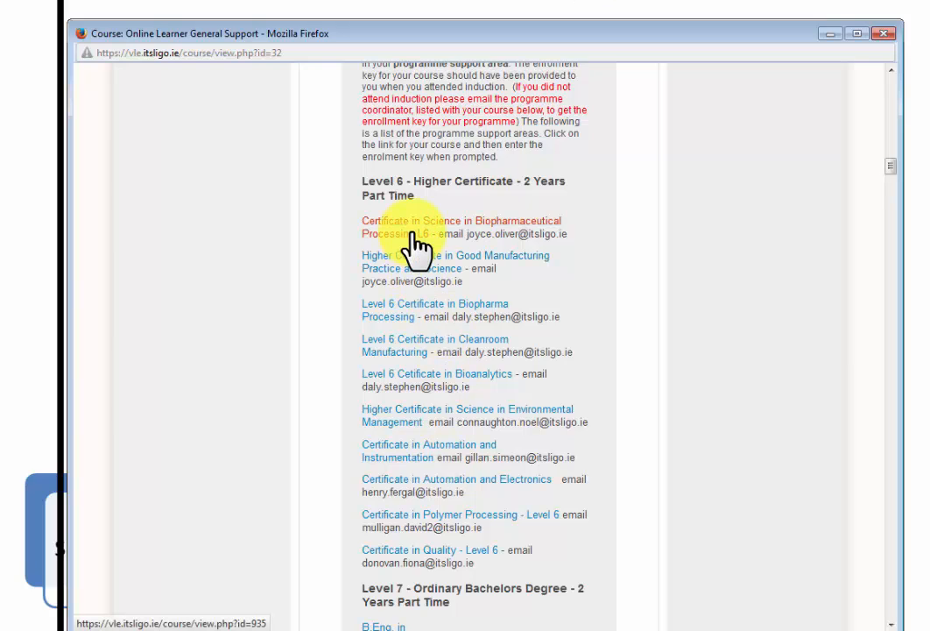
mouse_move(405, 274)
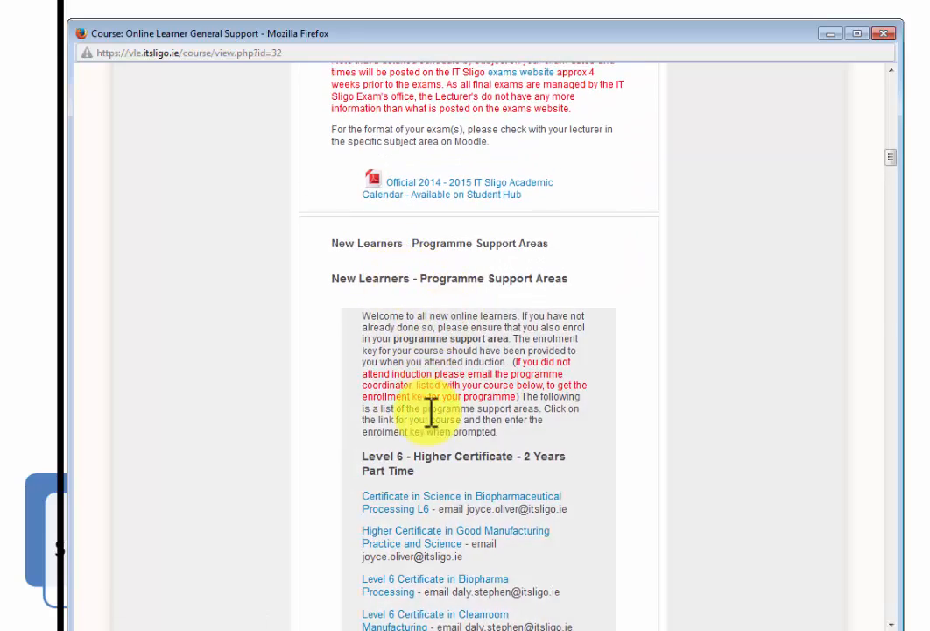
scroll(down, 3)
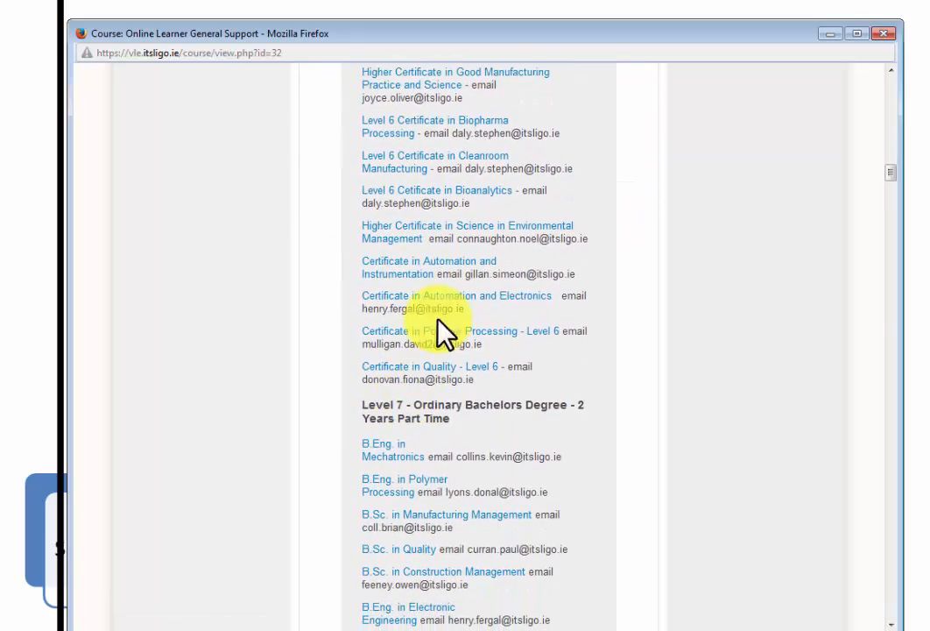
mouse_move(411, 232)
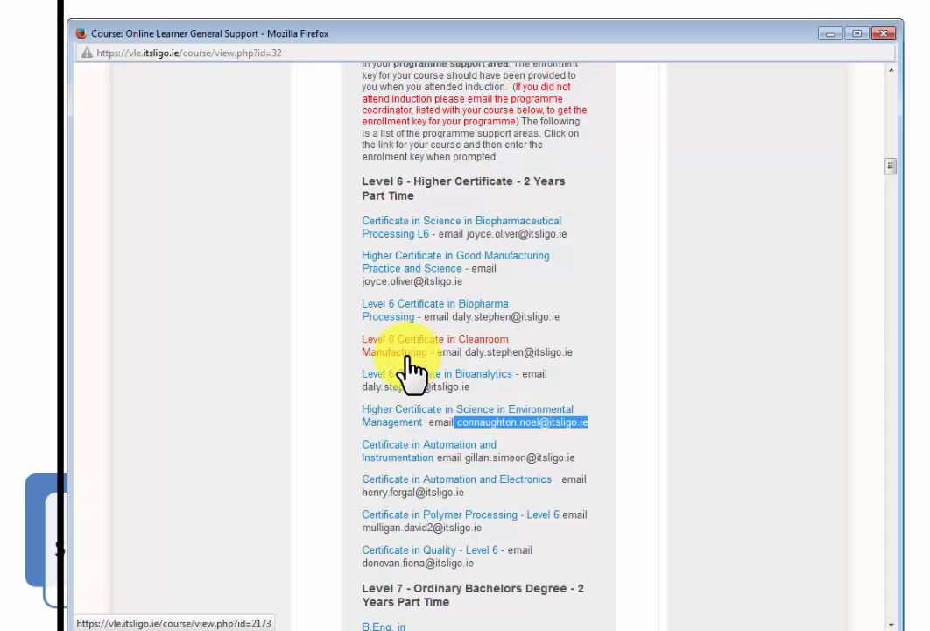
Open the Level 6 Cleanroom Manufacturing support area to reach its enrolment key prompt
click(403, 345)
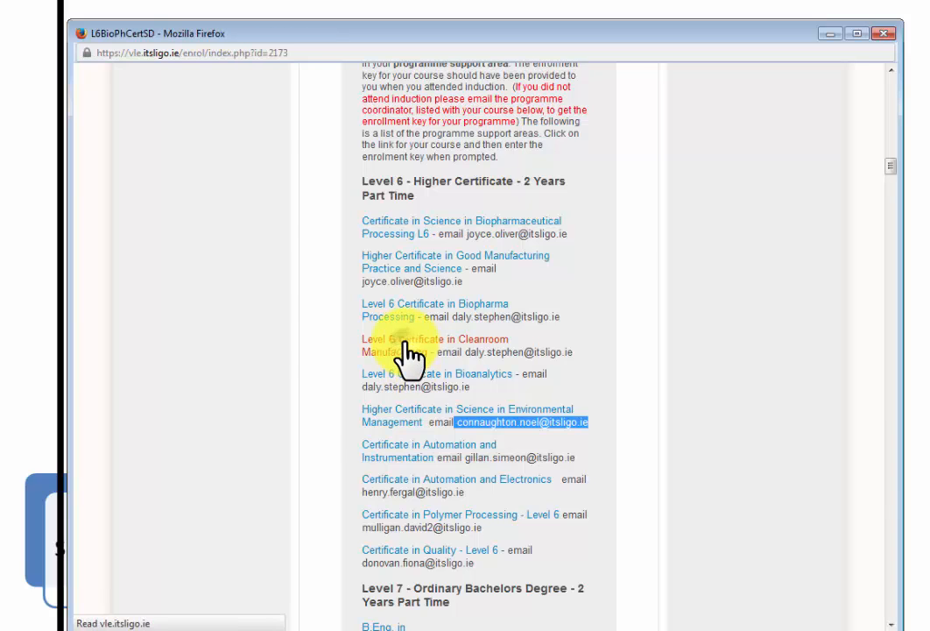
click(412, 346)
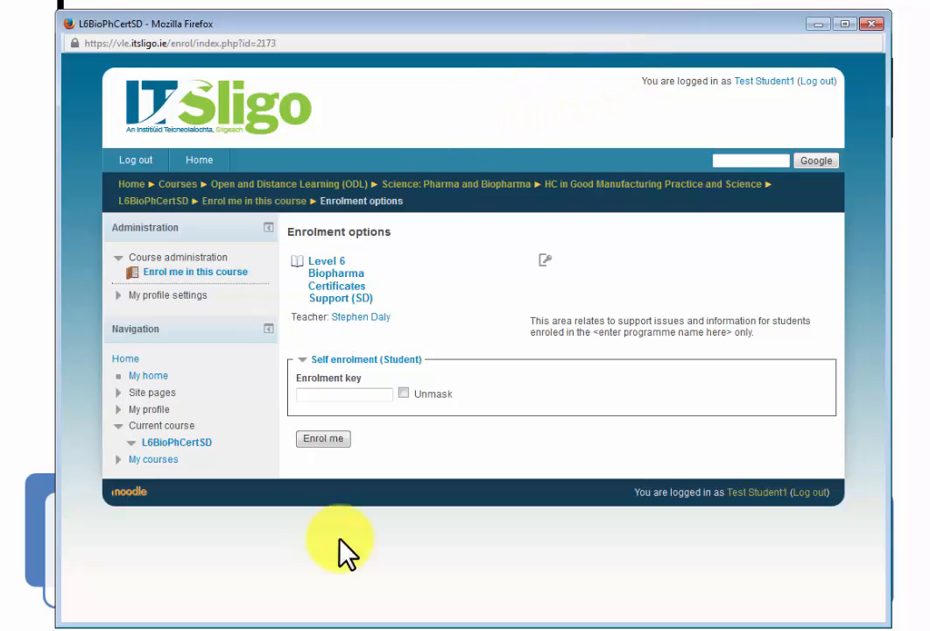
mouse_move(359, 583)
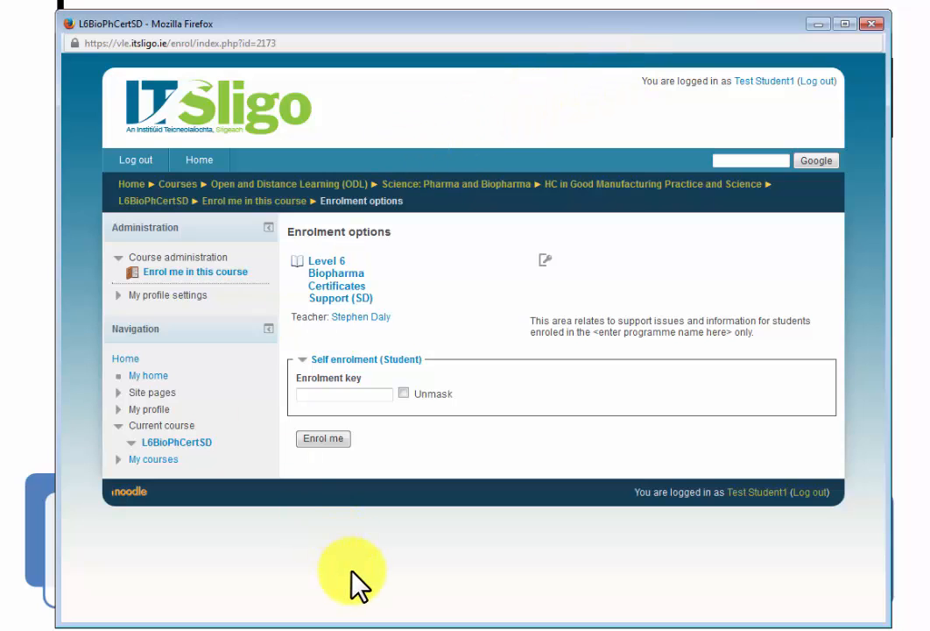
mouse_move(471, 359)
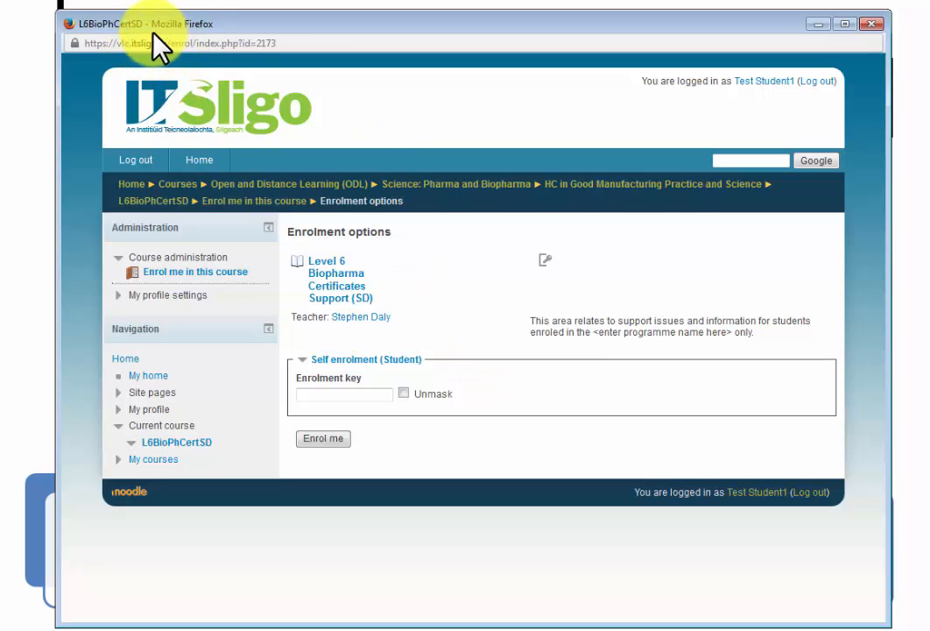
mouse_move(631, 140)
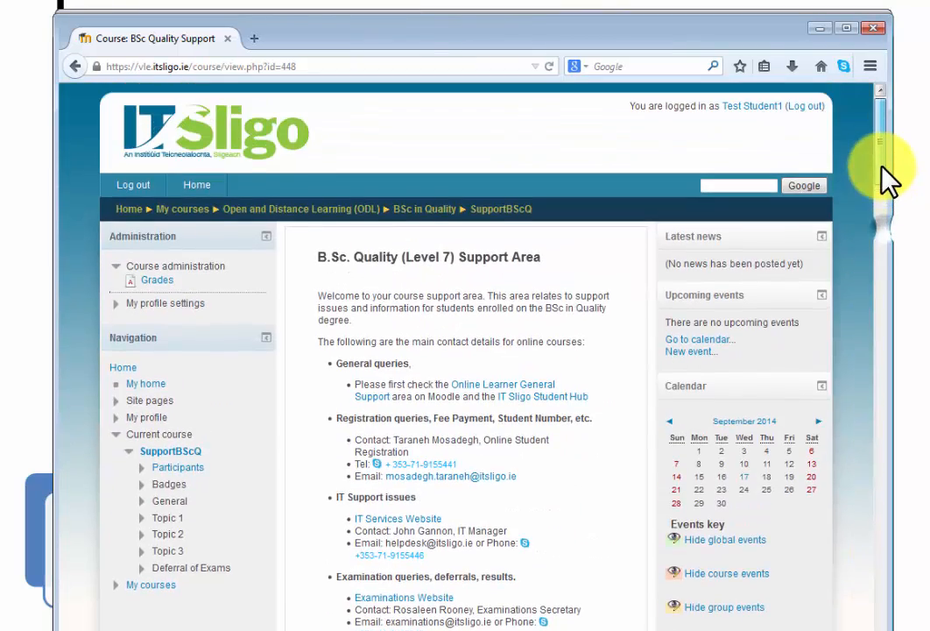
scroll(down, 3)
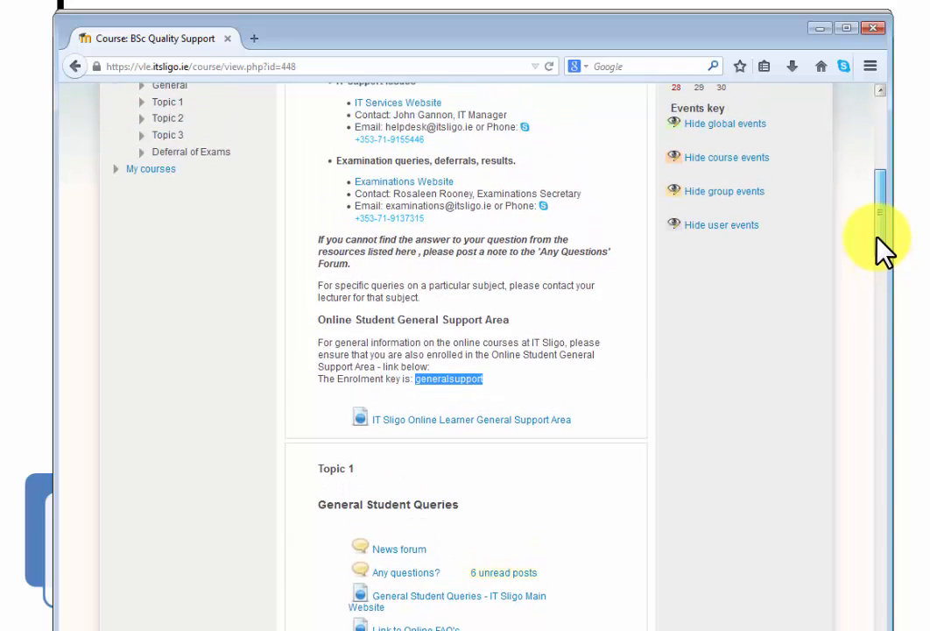
click(472, 419)
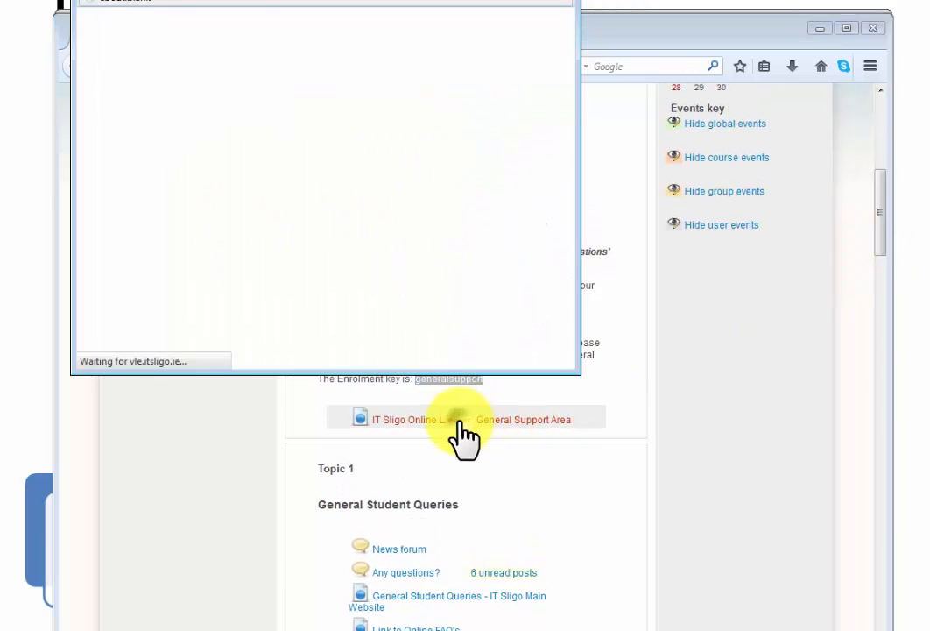
click(467, 419)
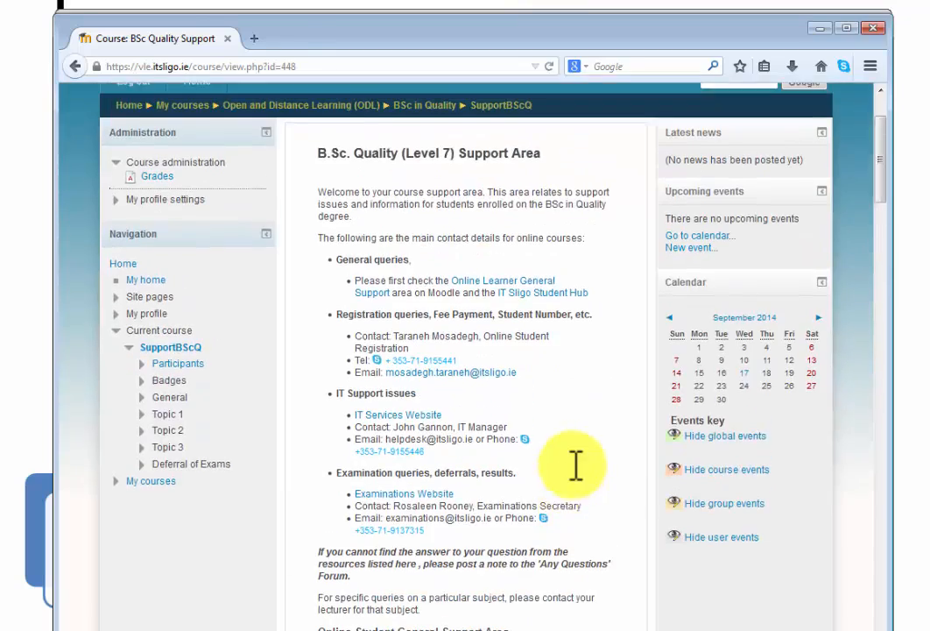
scroll(down, 3)
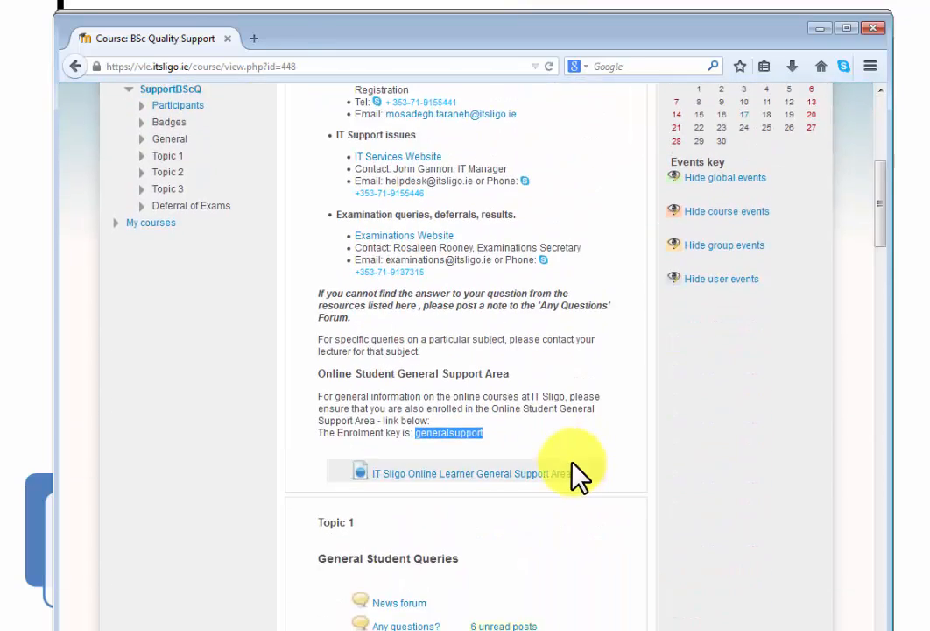
scroll(down, 3)
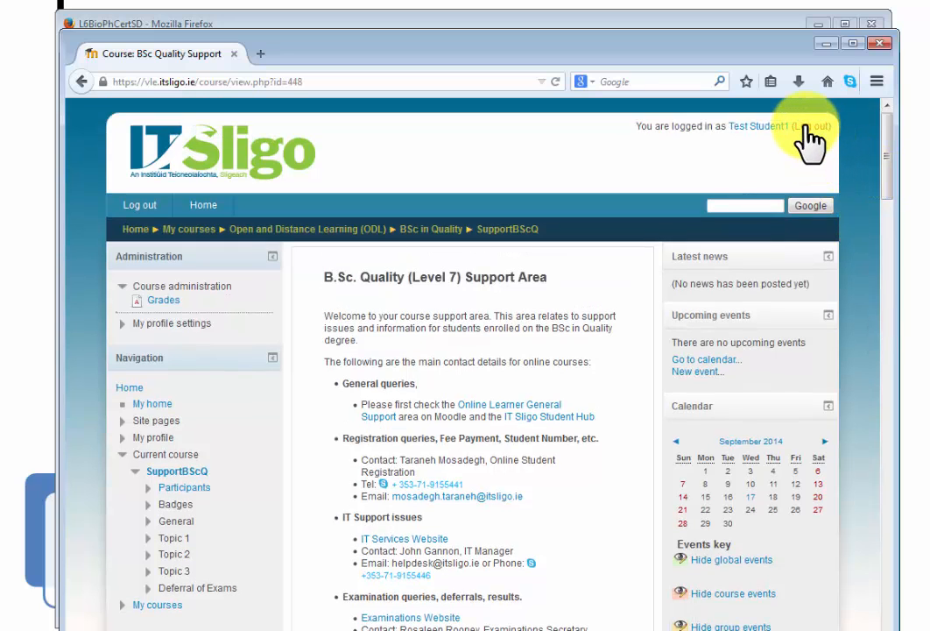
Log out of the student account and scroll down the login page
click(806, 127)
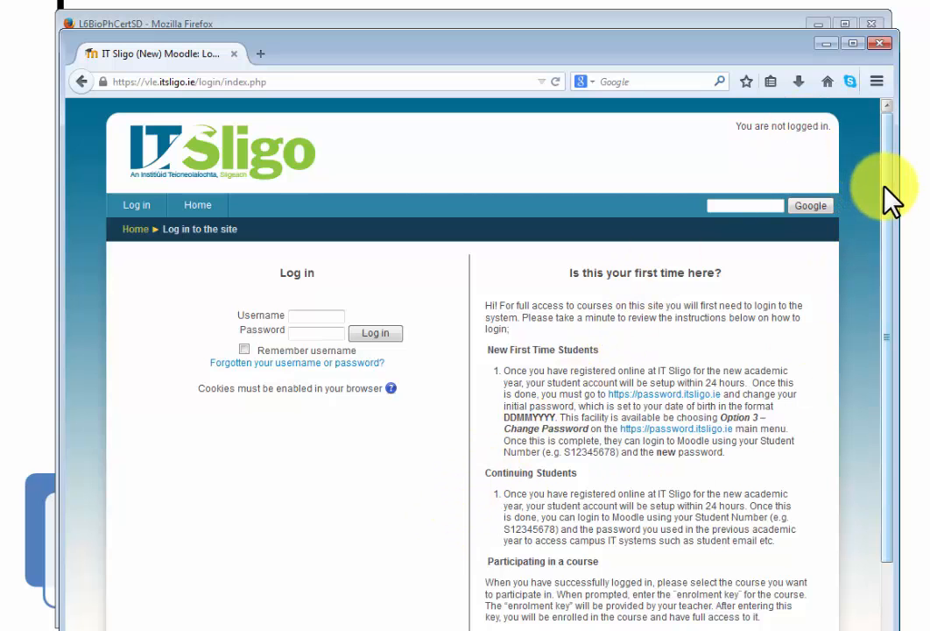
scroll(down, 3)
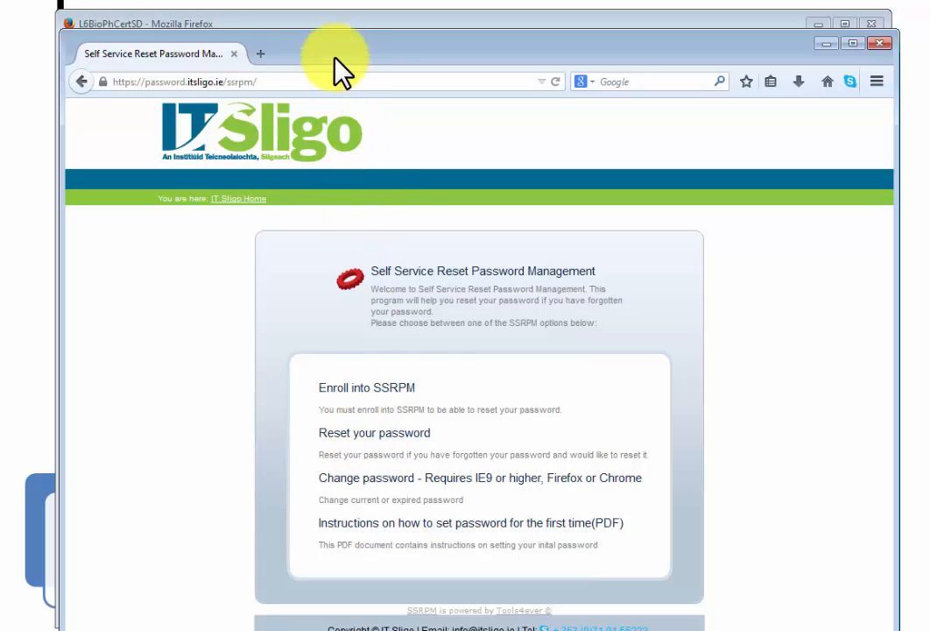
mouse_move(310, 65)
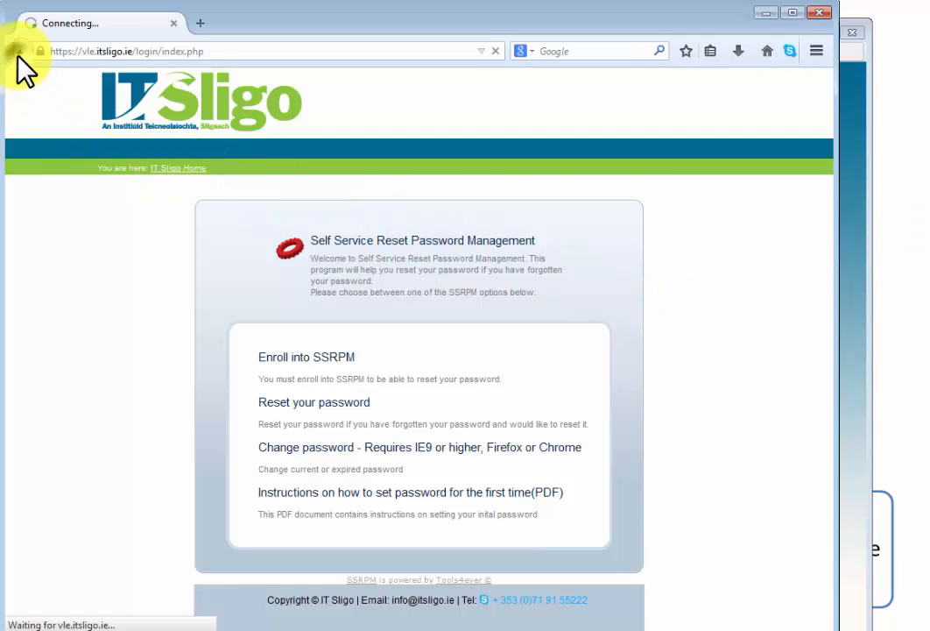
Go back from the password reset site to the Moodle login form
click(18, 50)
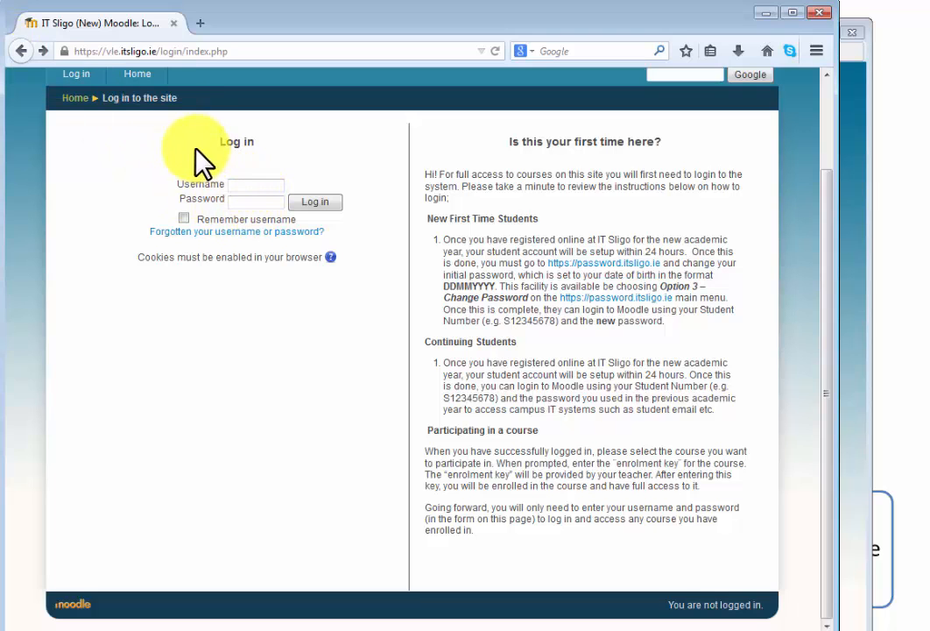
mouse_move(280, 311)
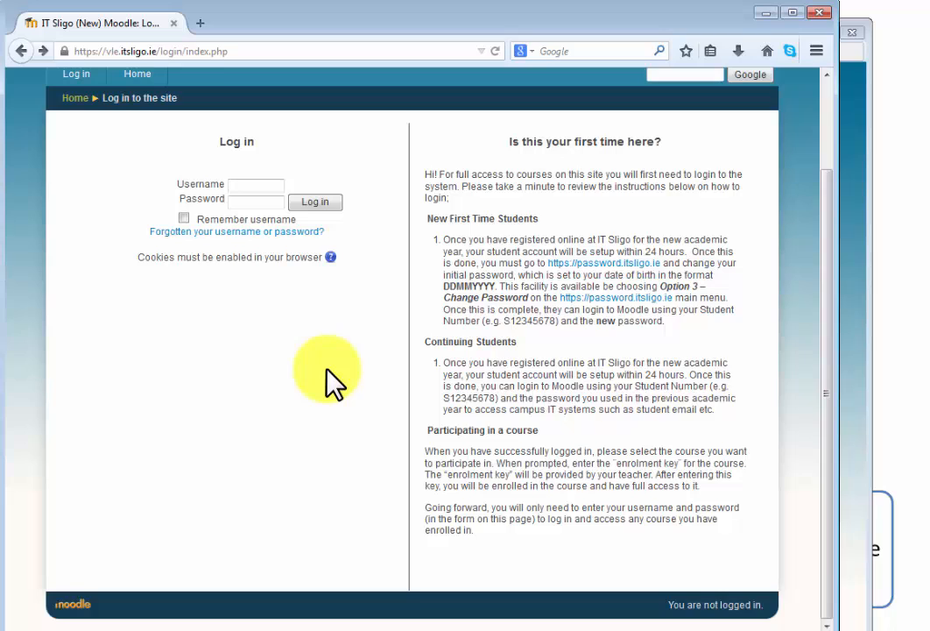
mouse_move(316, 473)
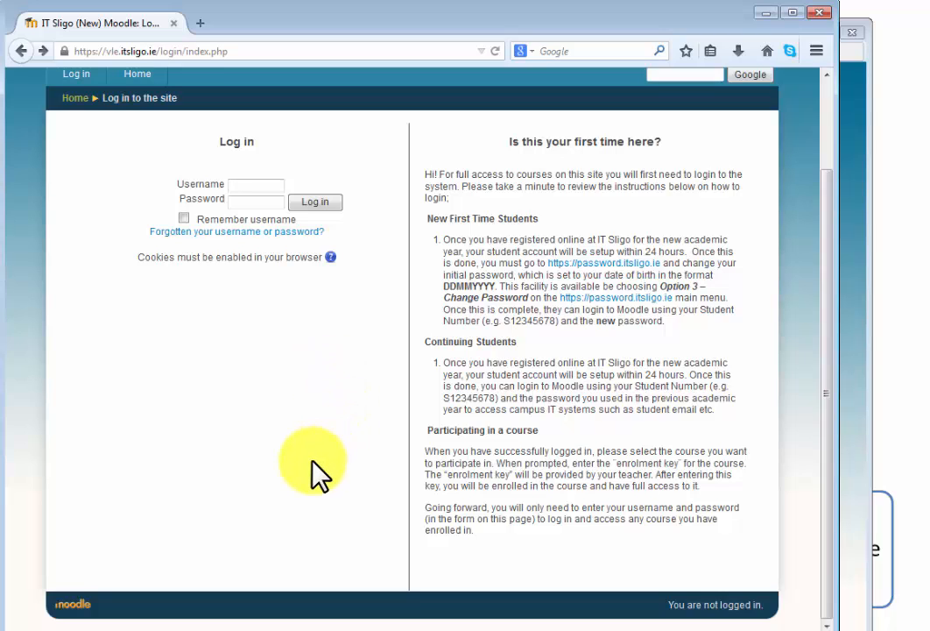